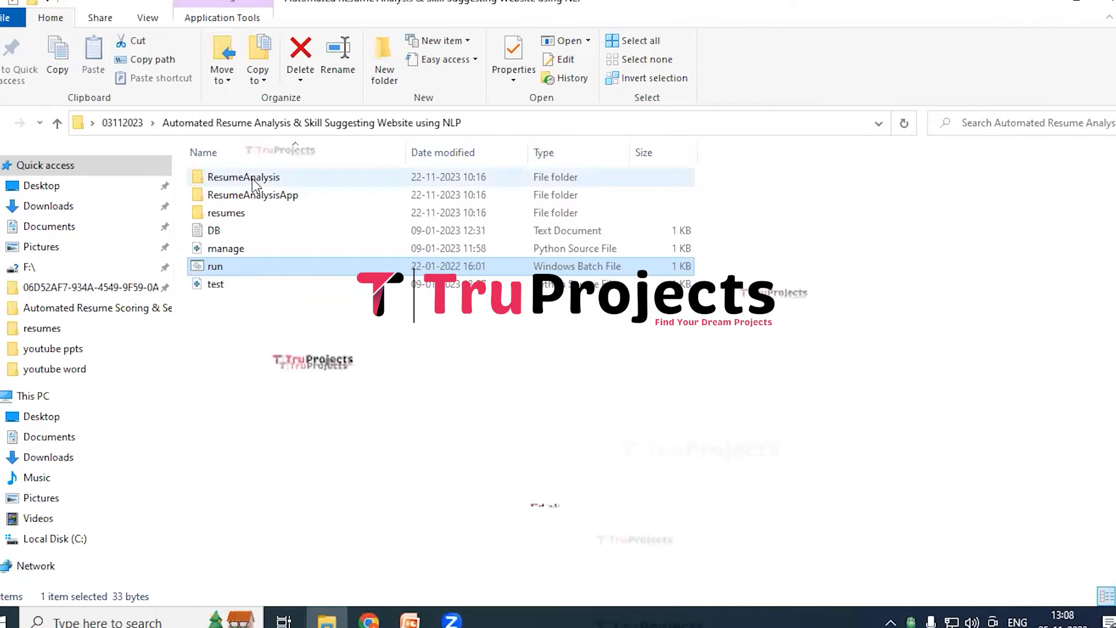
mouse_move(227, 212)
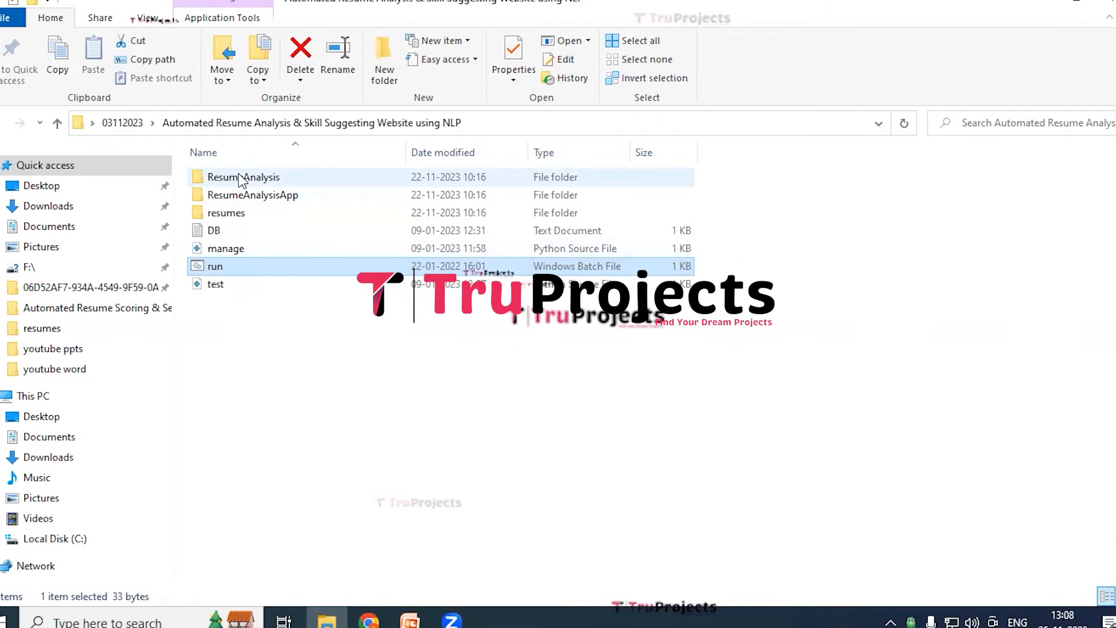
mouse_move(243, 176)
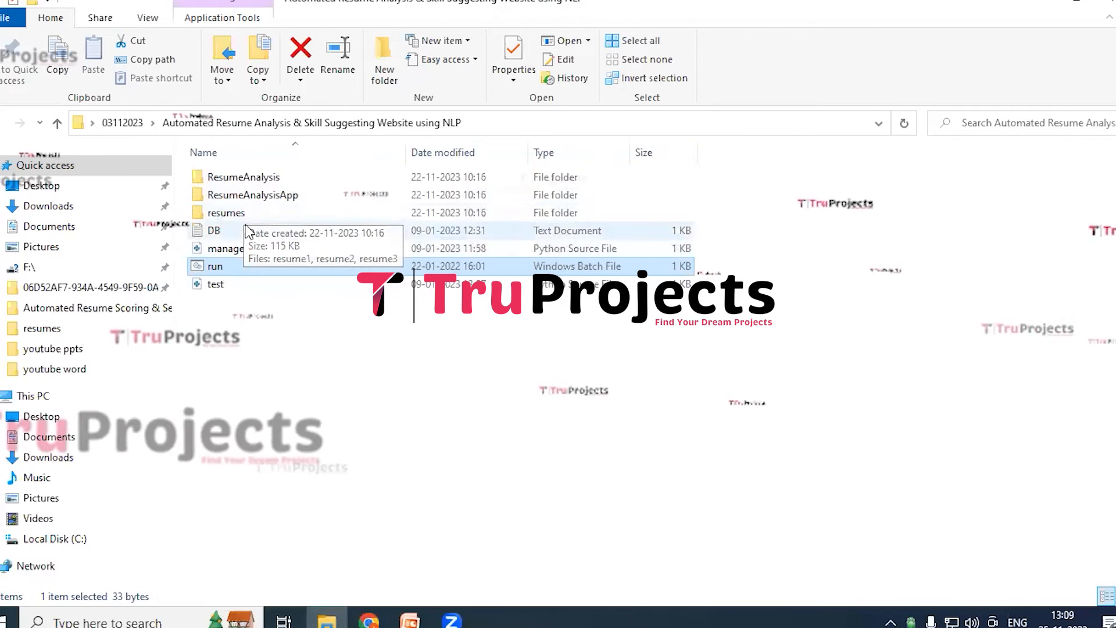
mouse_move(248, 234)
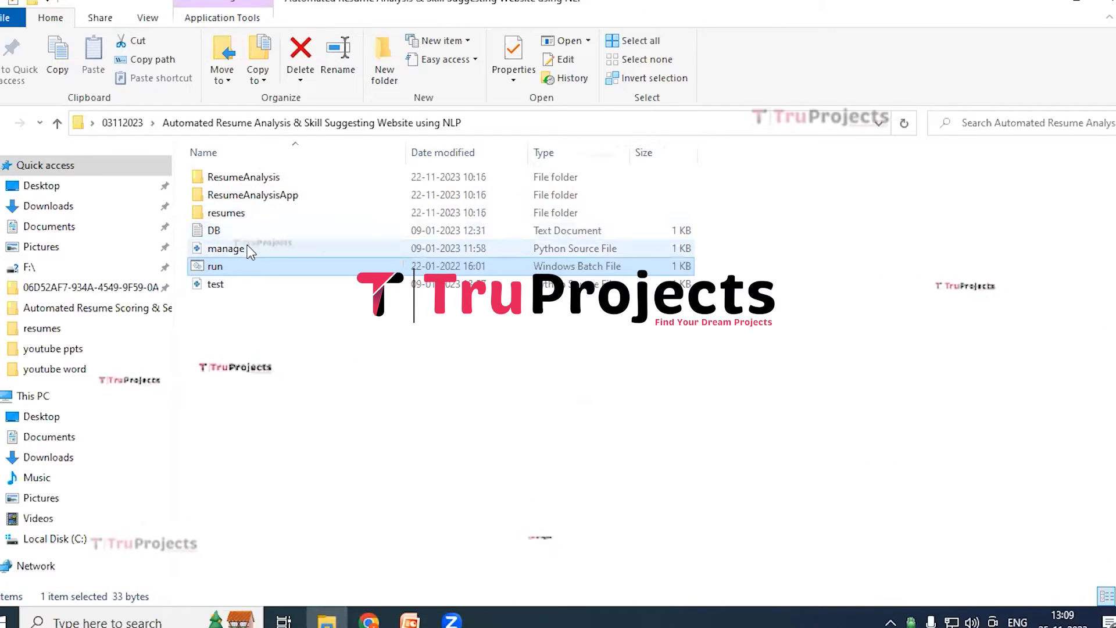
mouse_move(228, 249)
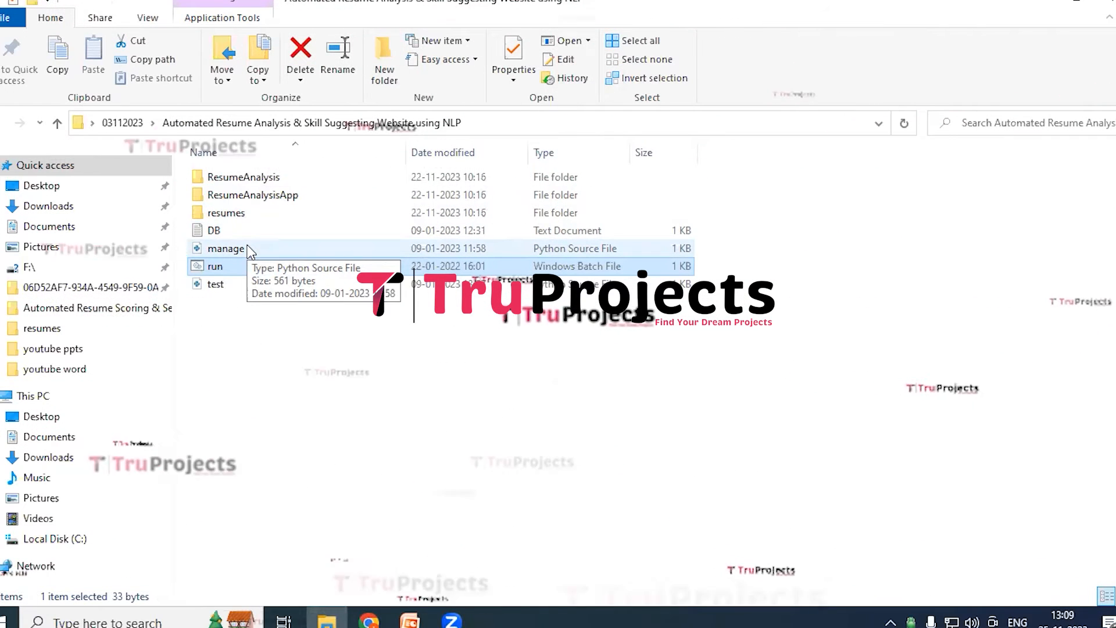
click(216, 265)
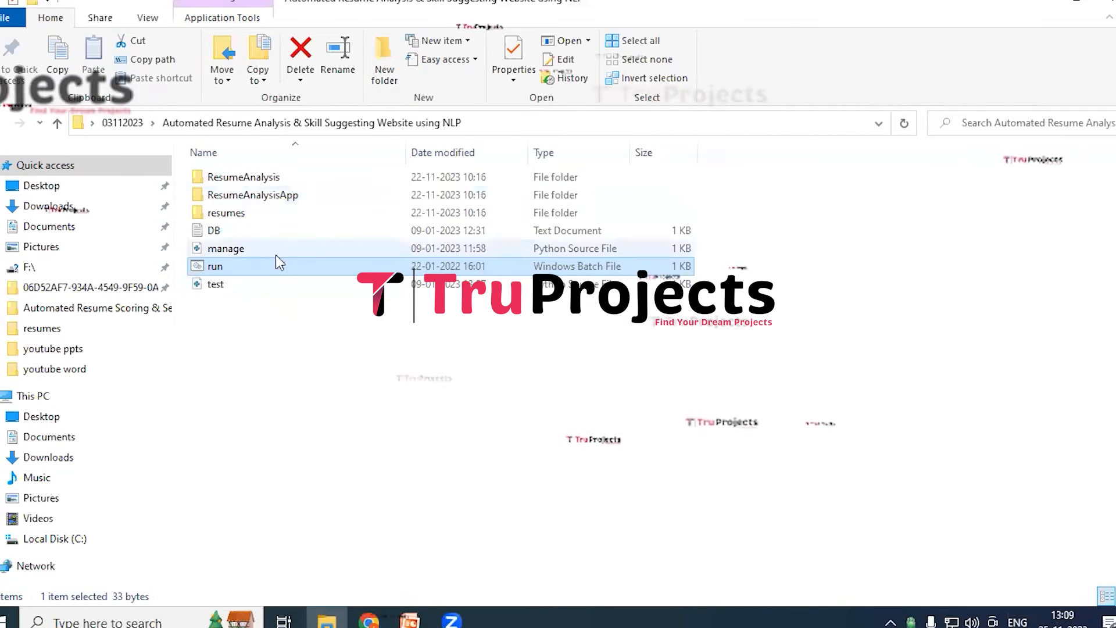
click(249, 266)
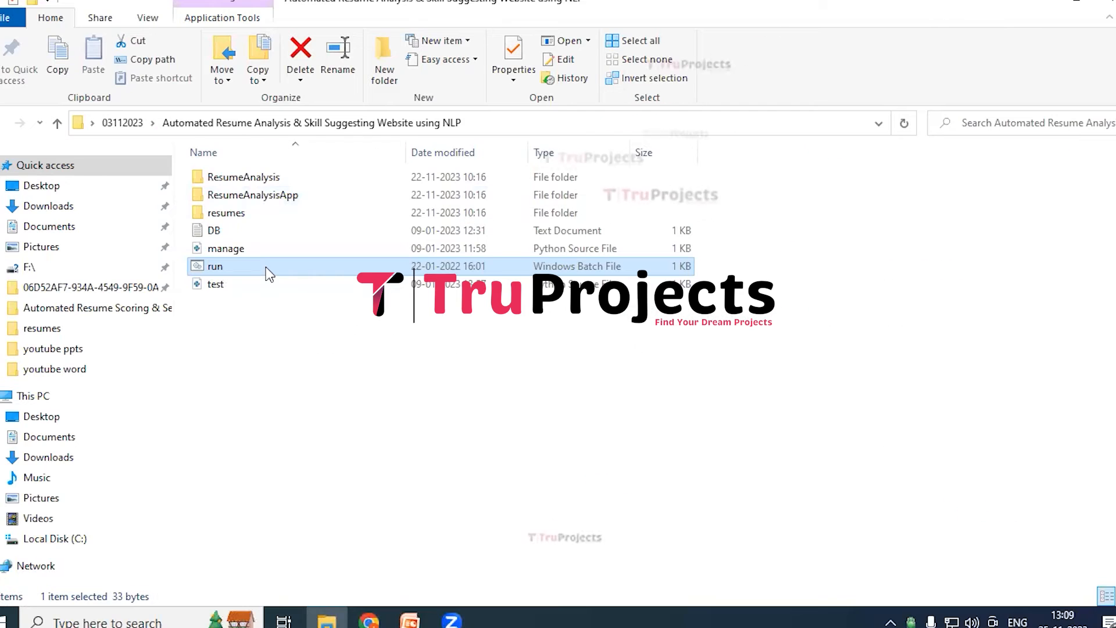
double_click(216, 265)
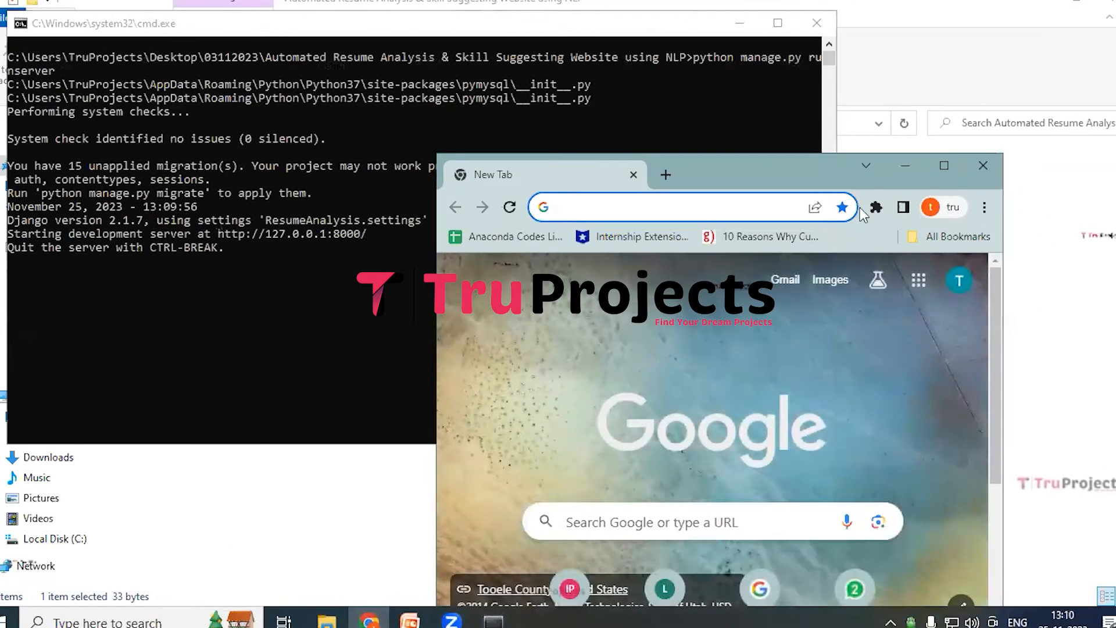
click(944, 165)
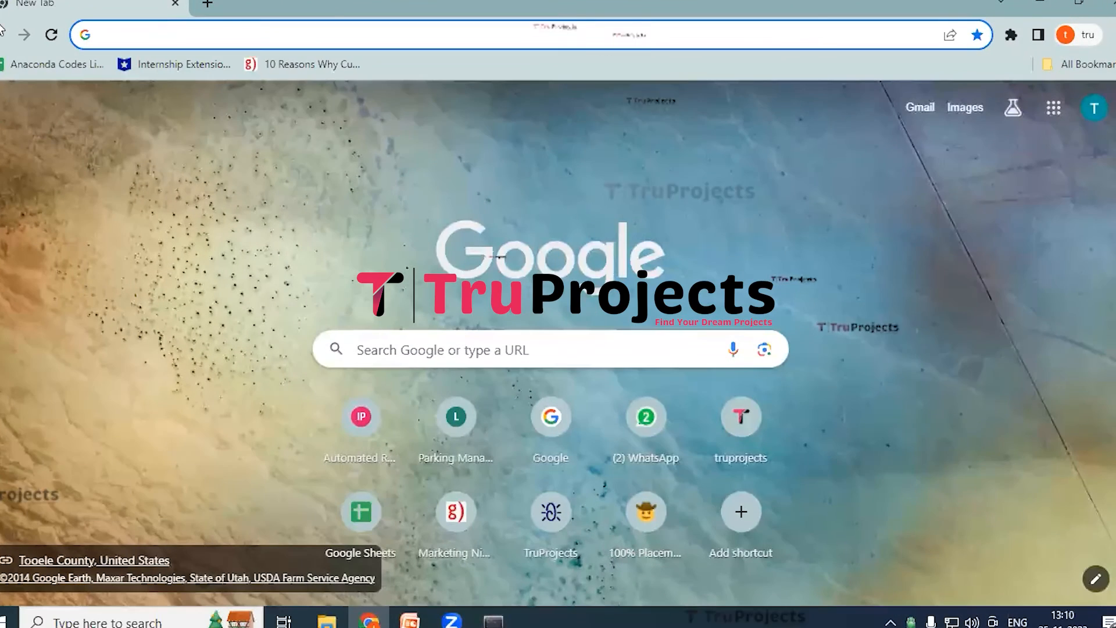
text(http://127.0.0.1:8000/)
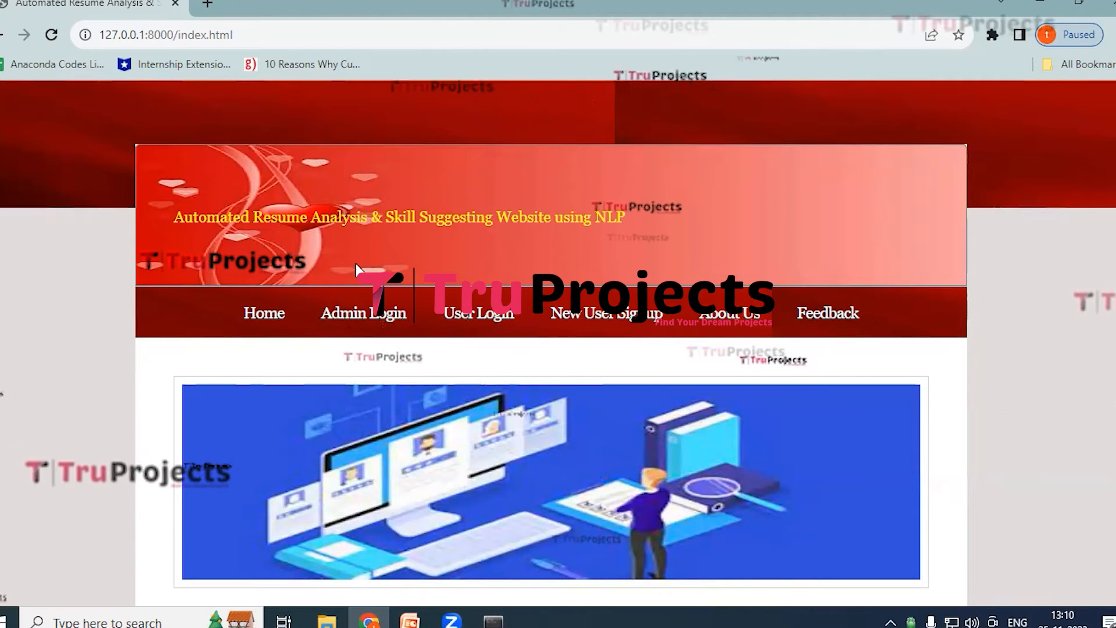
- Log in through Admin Login with username admin to reach the admin page
click(363, 313)
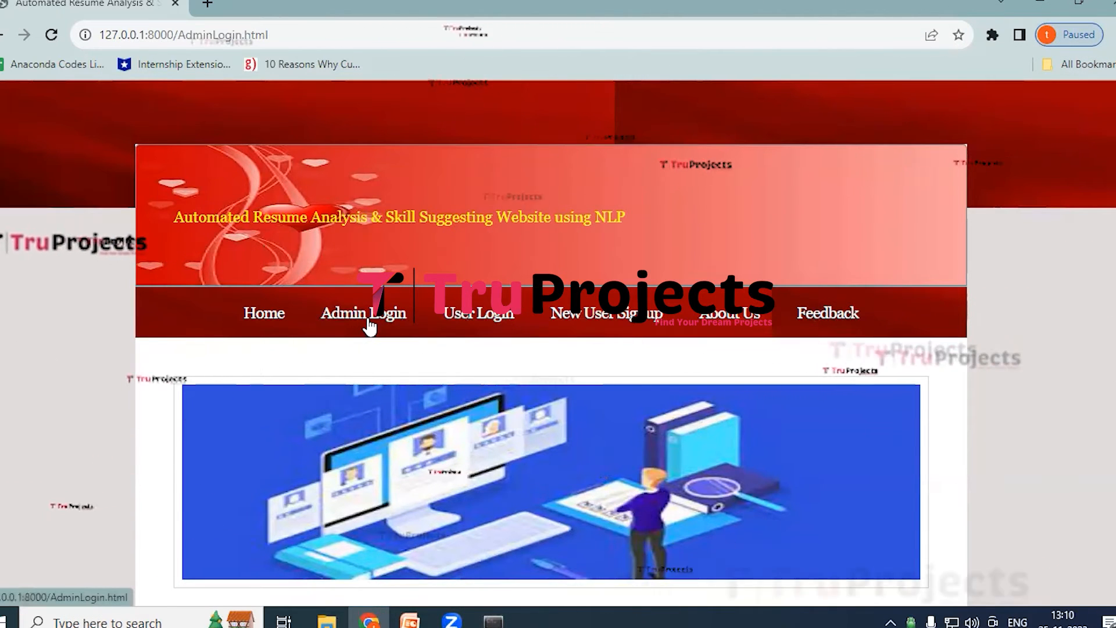
click(582, 464)
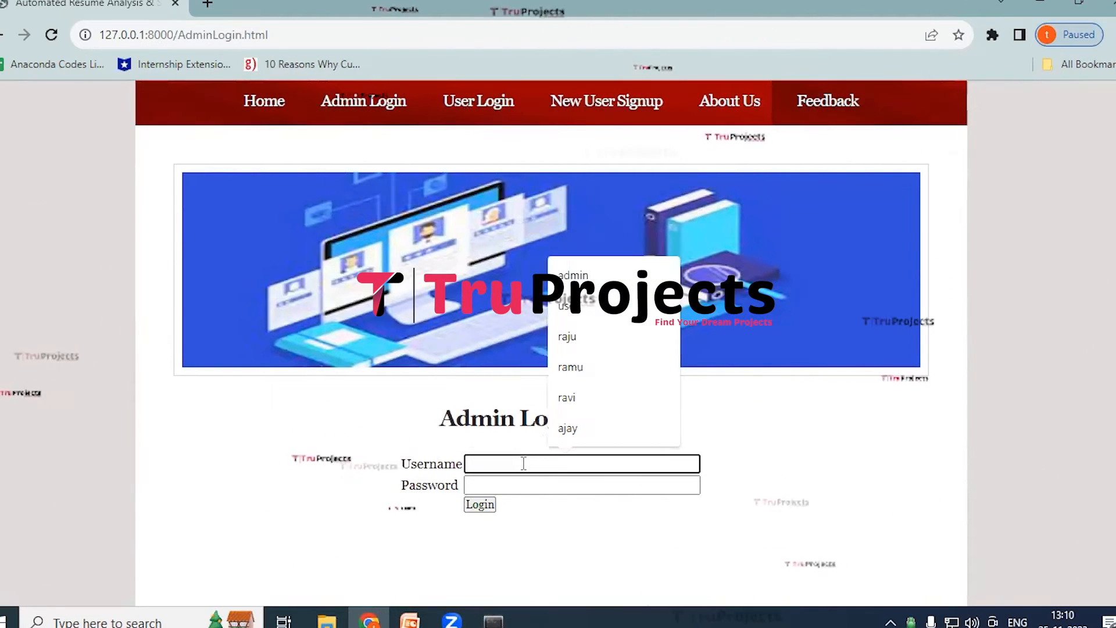
text(admin)
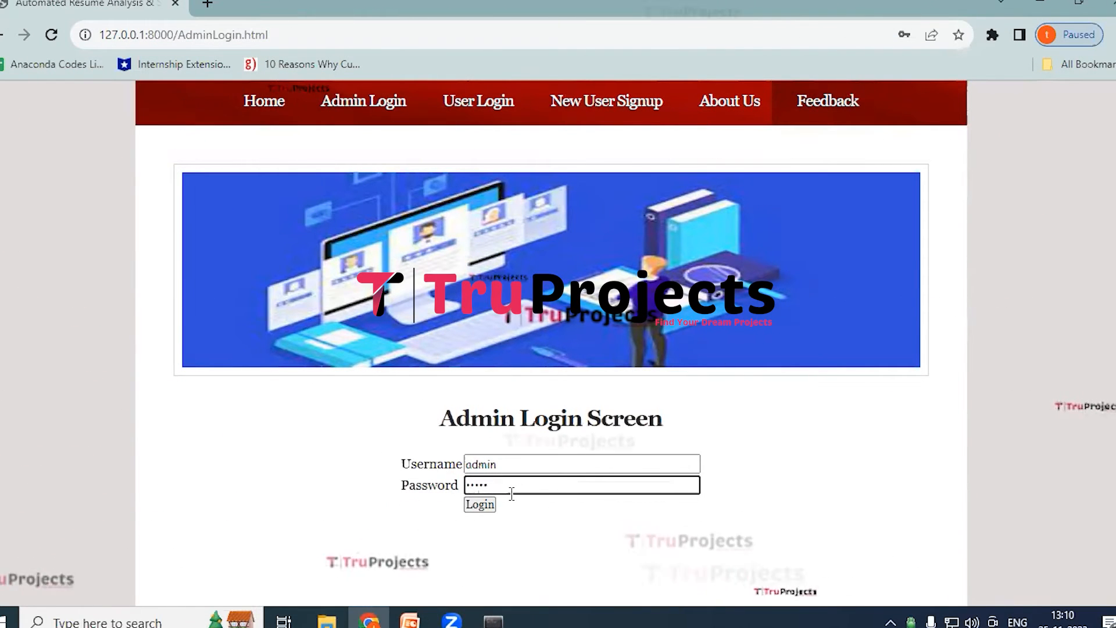
click(479, 503)
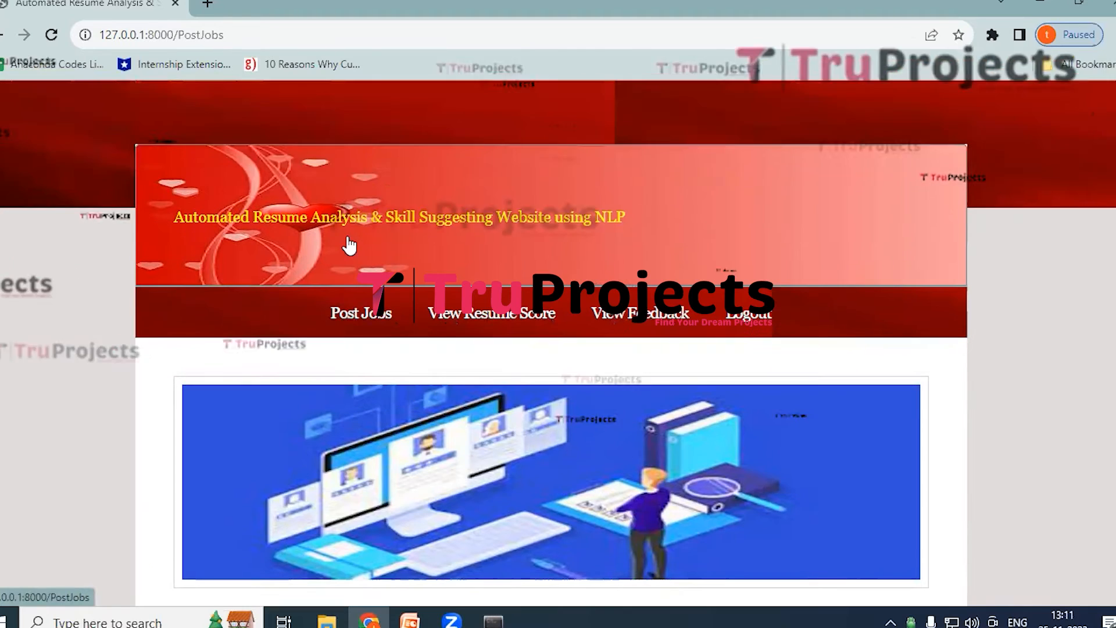
- Fill the Post New Job form: Java developer, pro coding details, Accenture, salary 250000
scroll(down, 3)
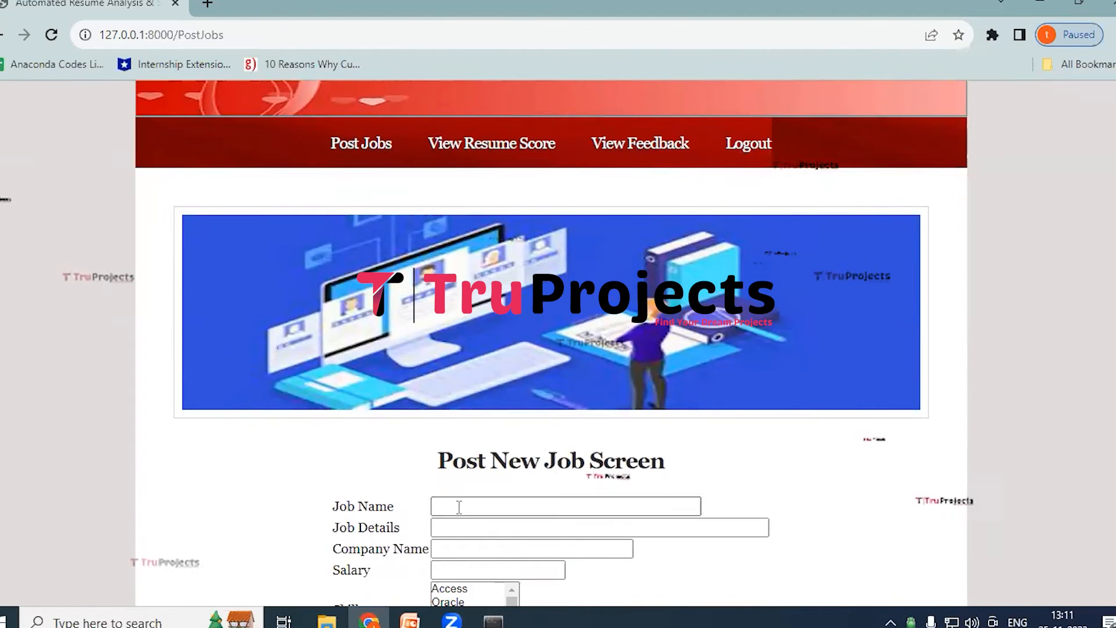
click(565, 506)
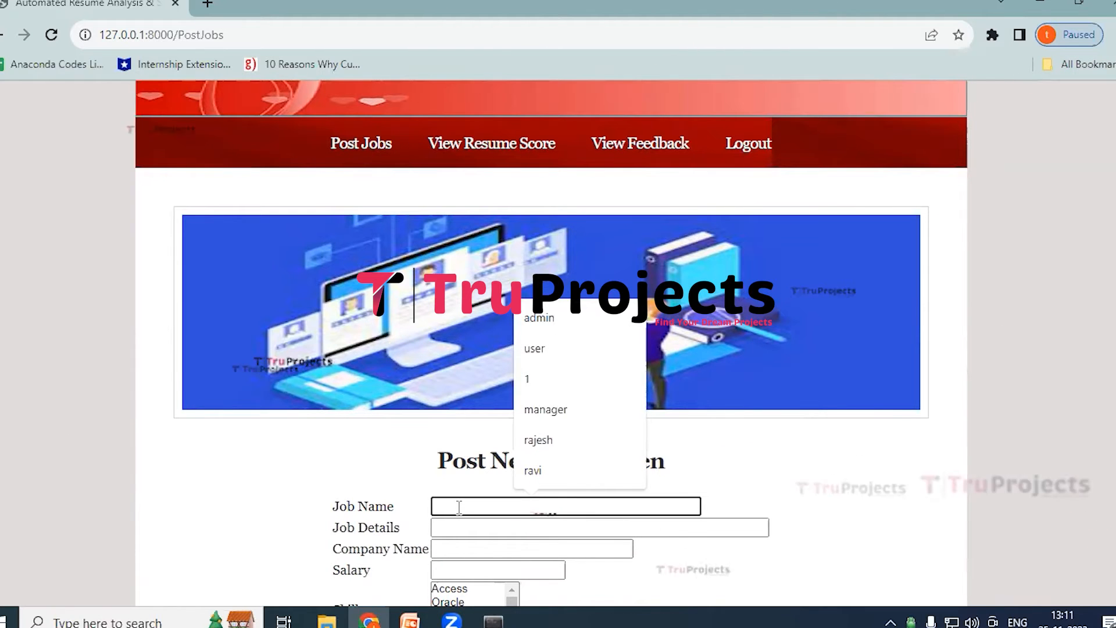
click(565, 506)
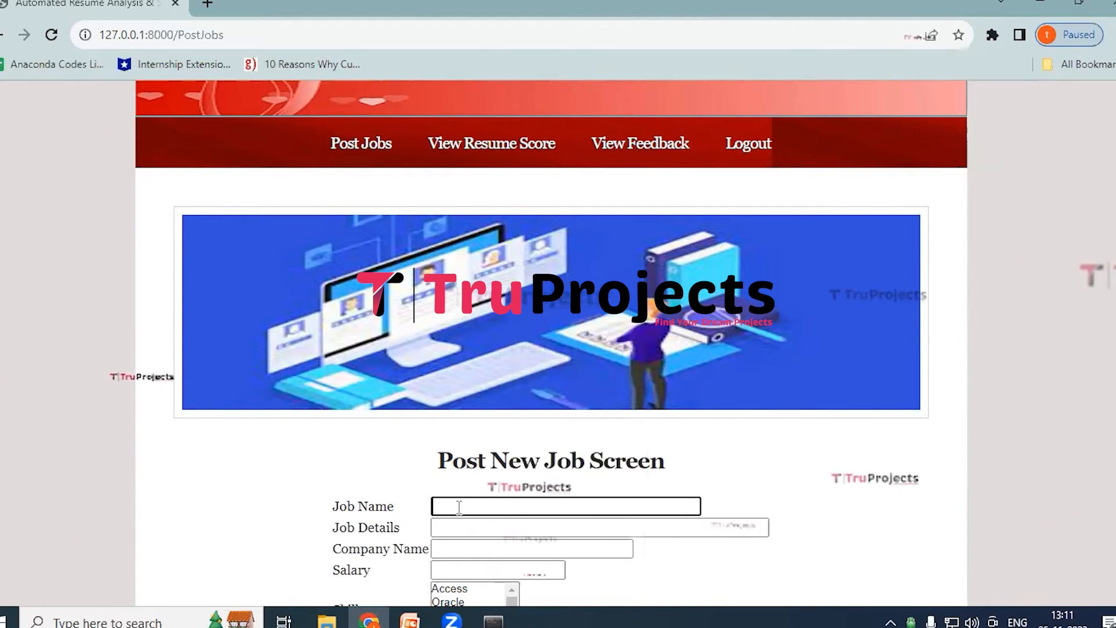
text(Java developer)
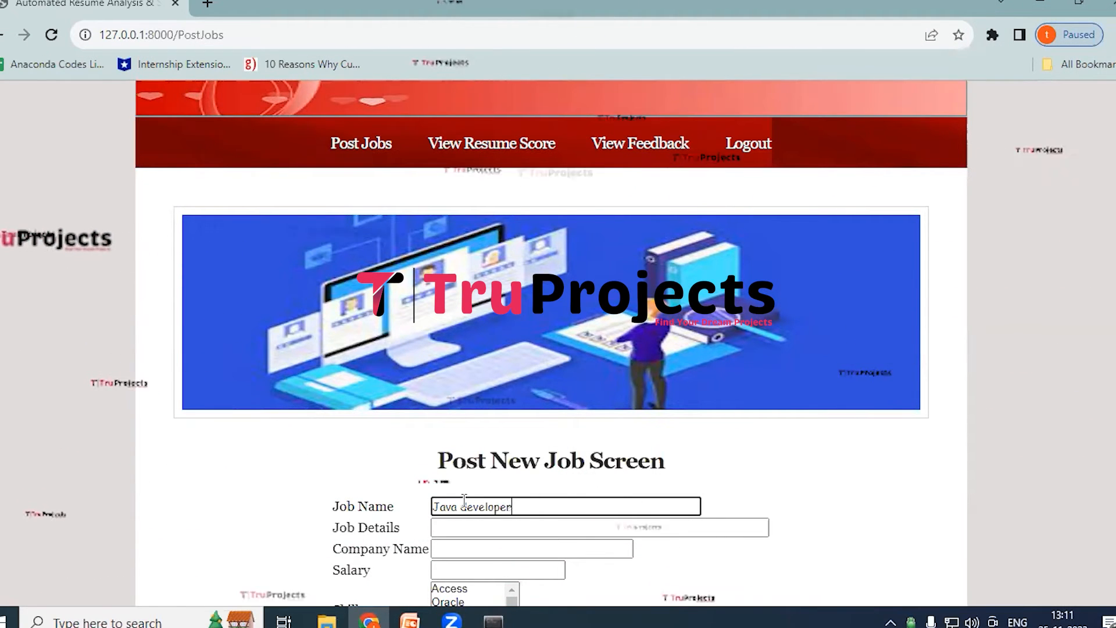
click(597, 527)
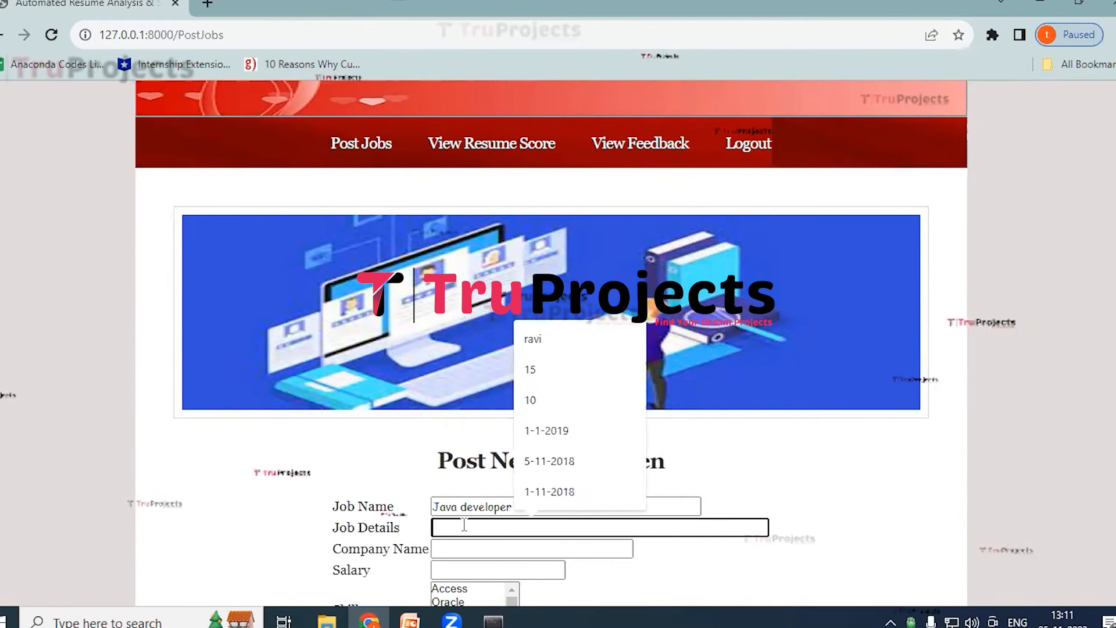
text(proficiency in)
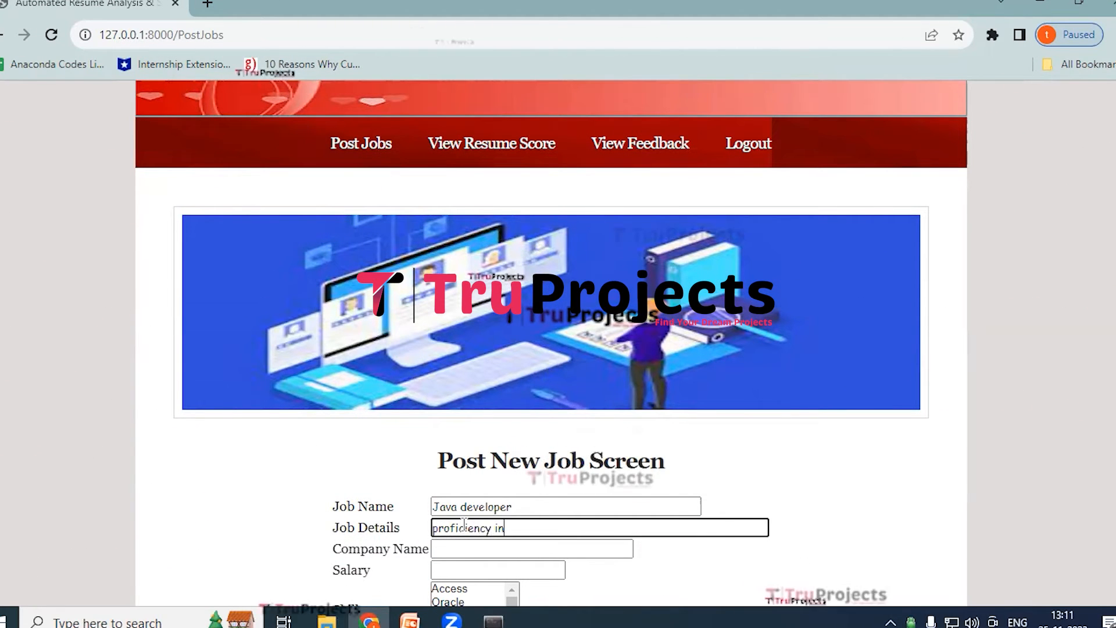
text(coding)
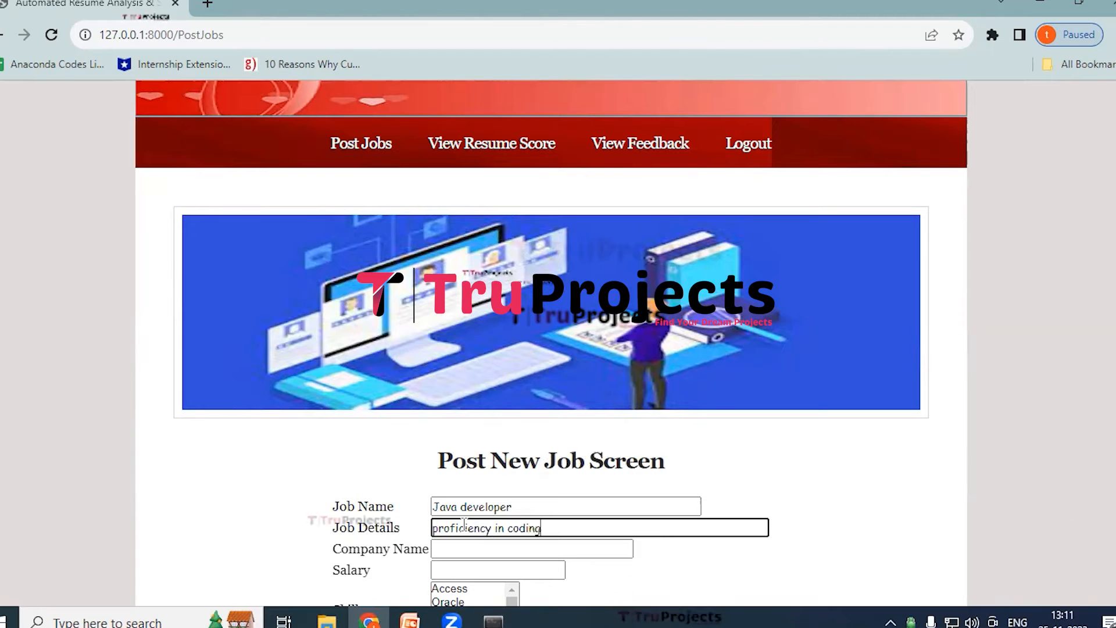
click(532, 548)
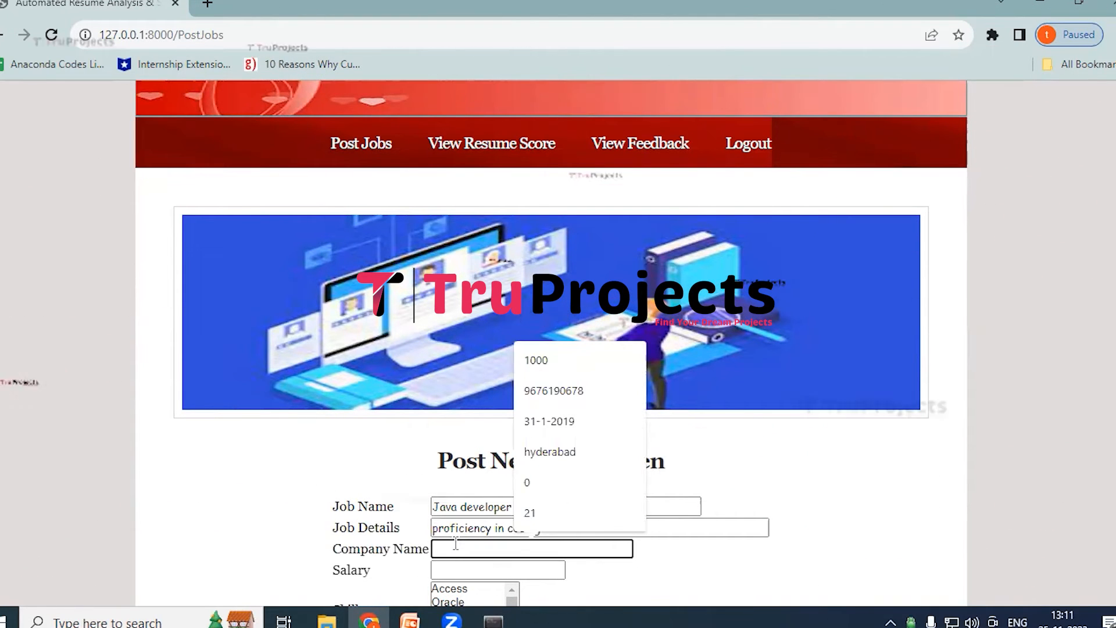
text(Accentur)
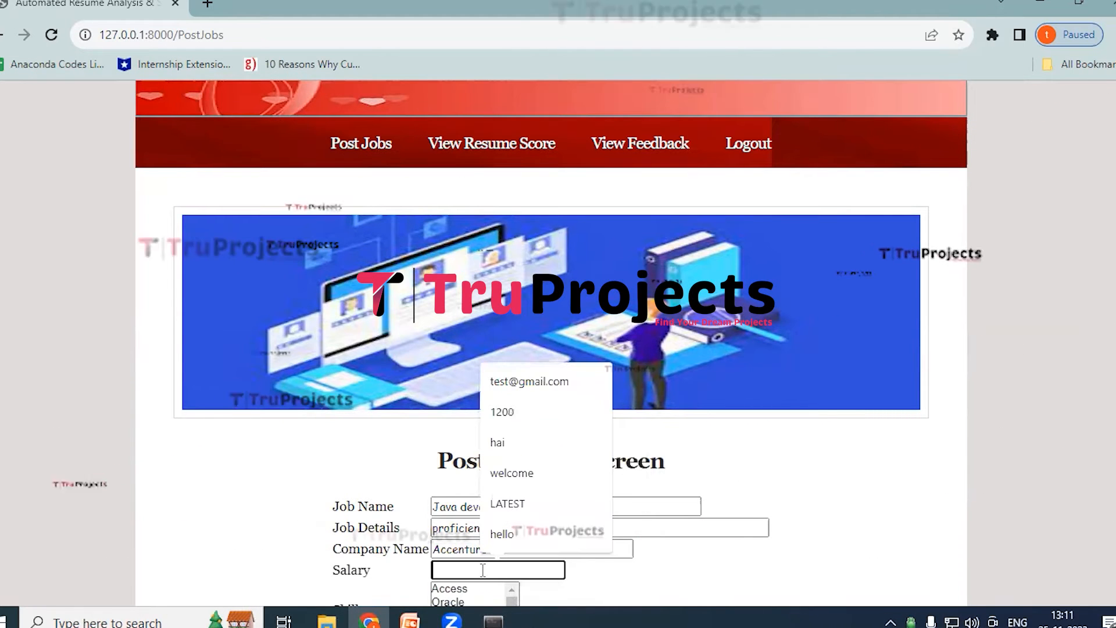
text(250000)
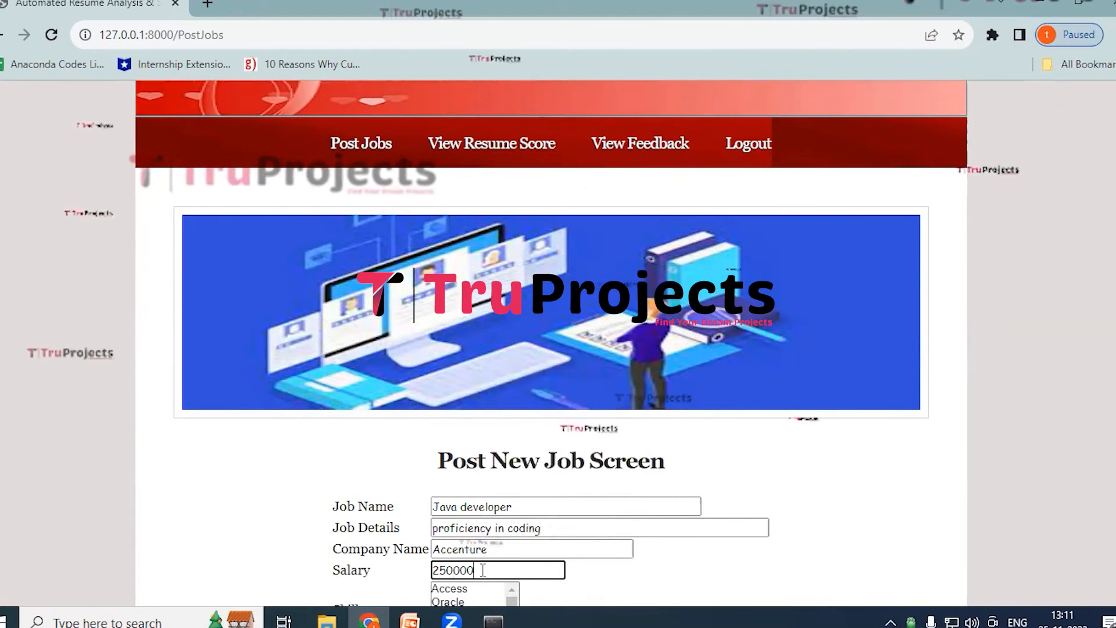
- Choose Database as the required skill and submit the job posting
scroll(down, 3)
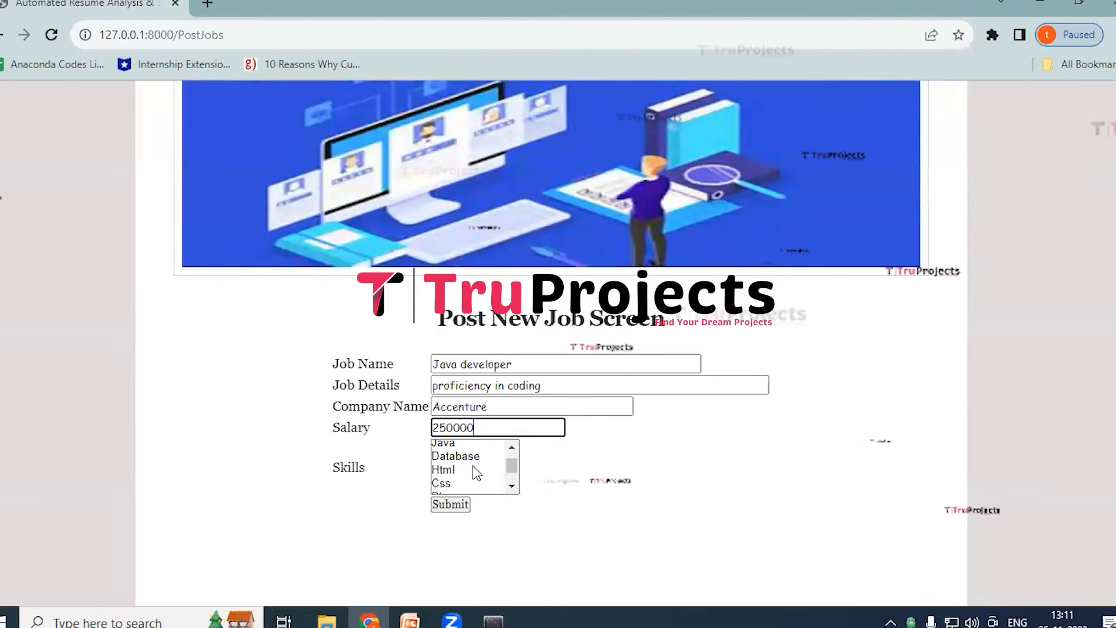
scroll(down, 3)
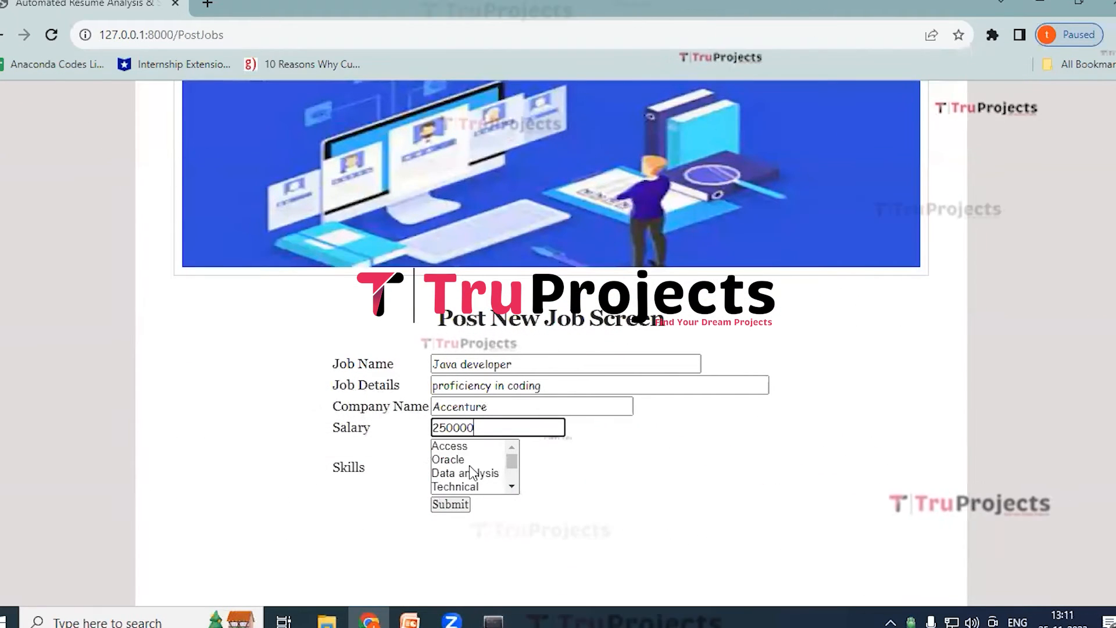
click(456, 456)
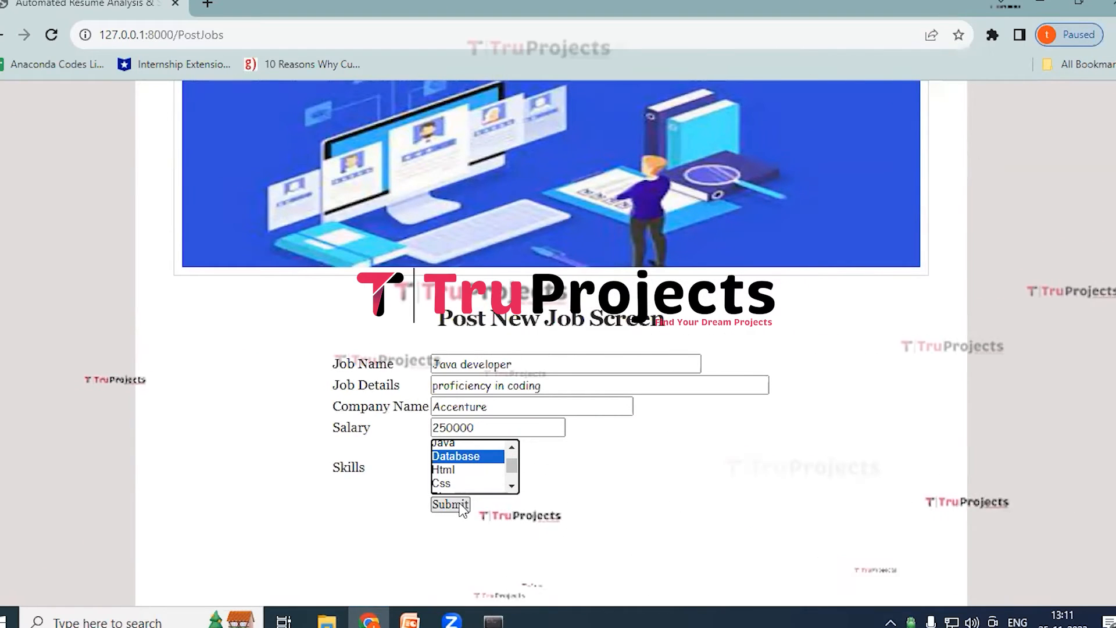
click(449, 504)
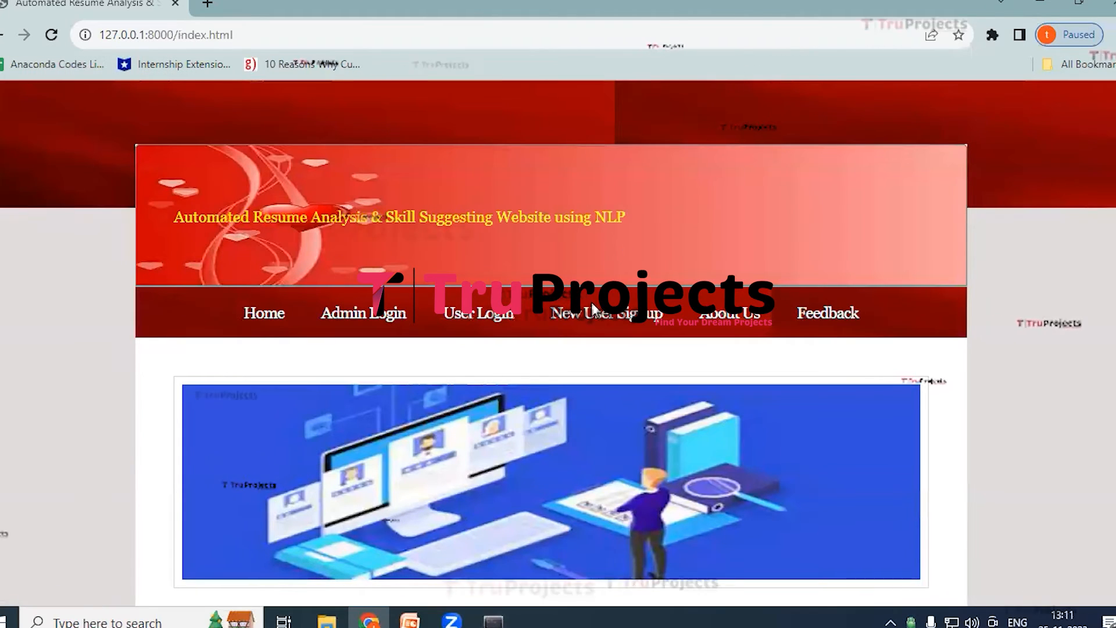
- Fill the New User Signup form for anjali with password, contact number, email and hyd address
click(606, 313)
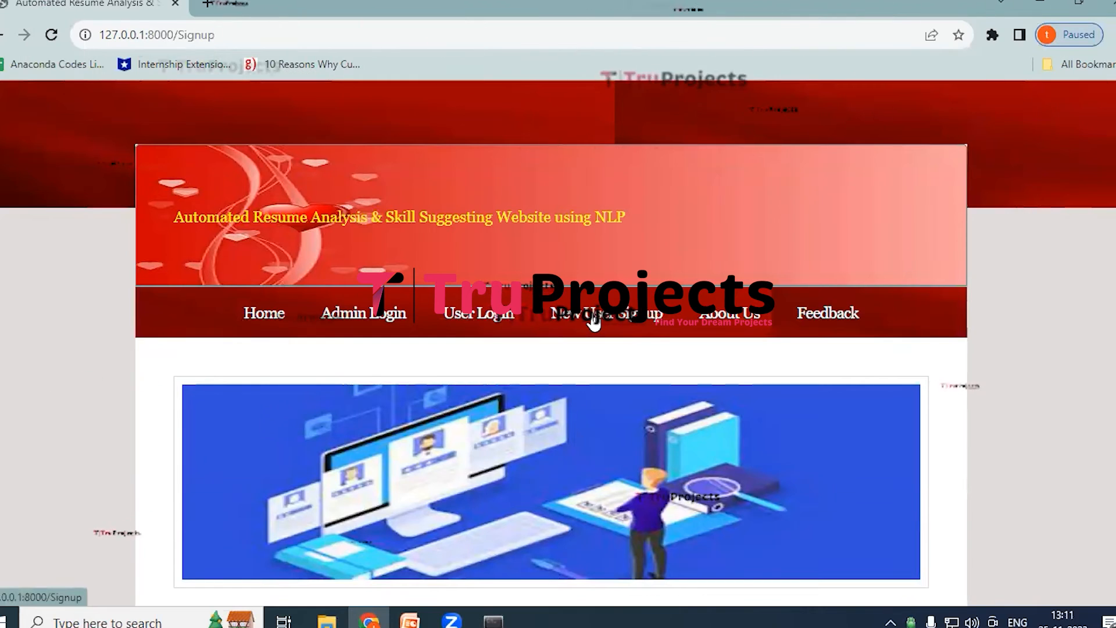
scroll(down, 3)
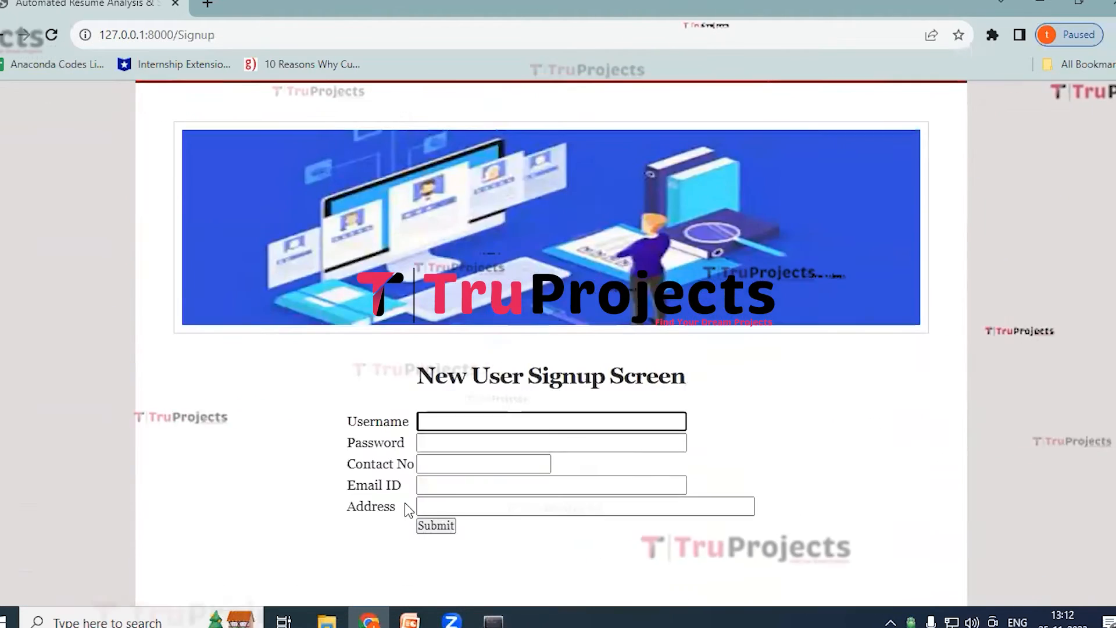
click(550, 421)
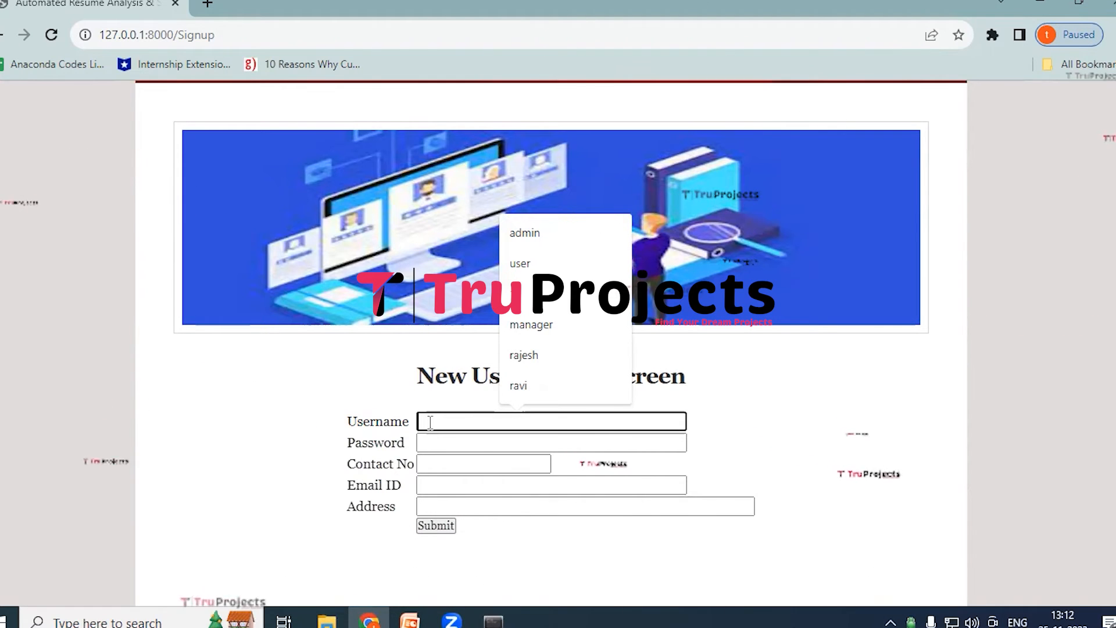
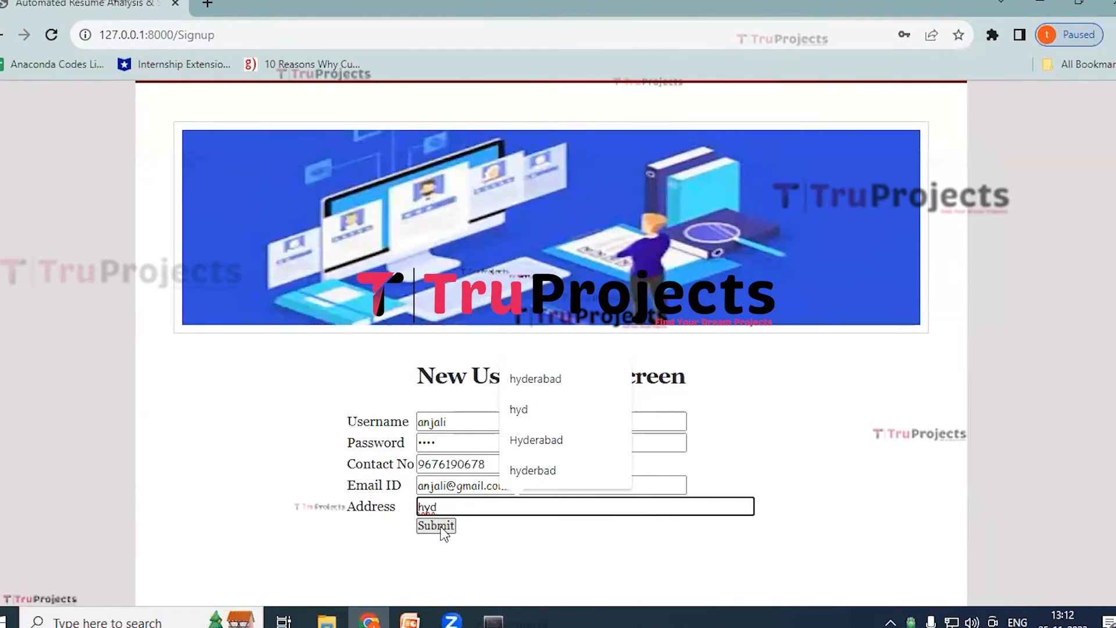
- Submit the signup and go to the User Login page
click(435, 525)
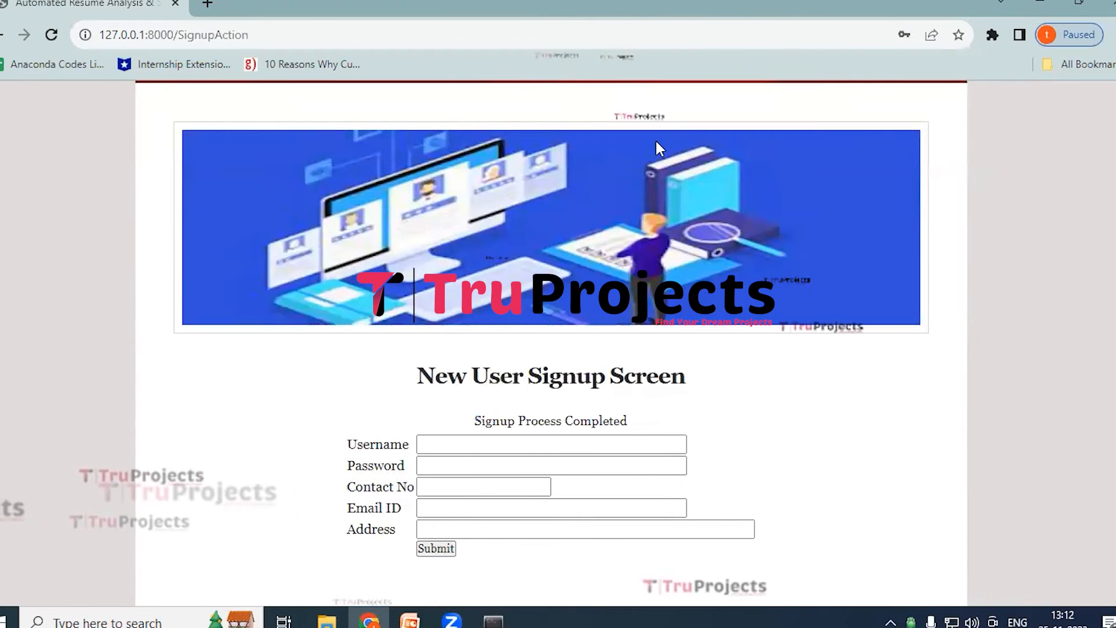
click(478, 313)
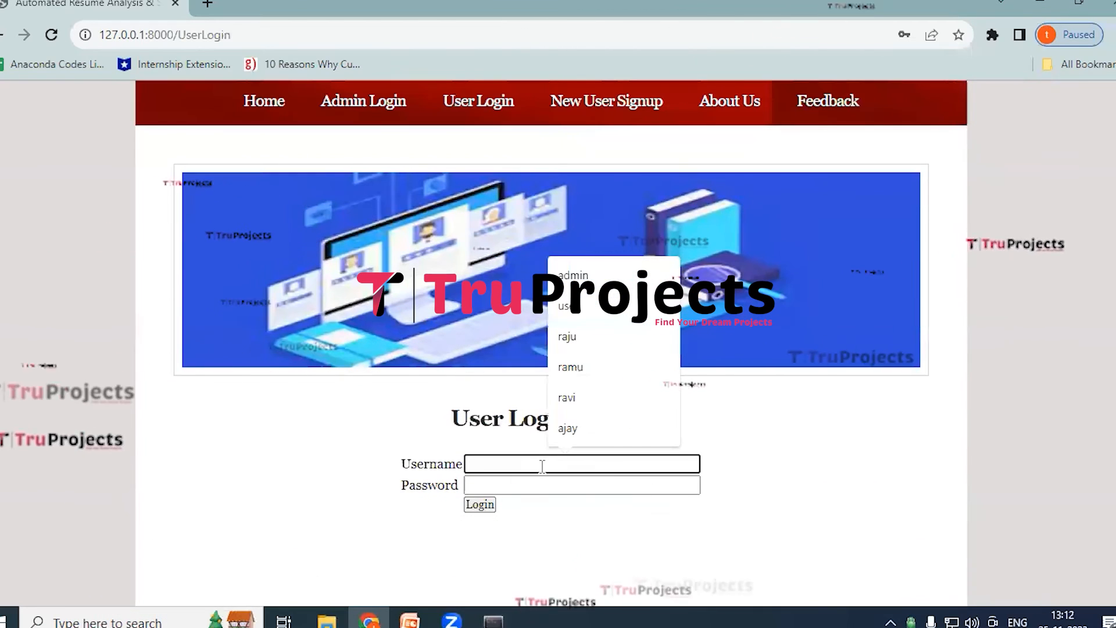
- Log in as the new user anjali and reach the user welcome page
text(anjali)
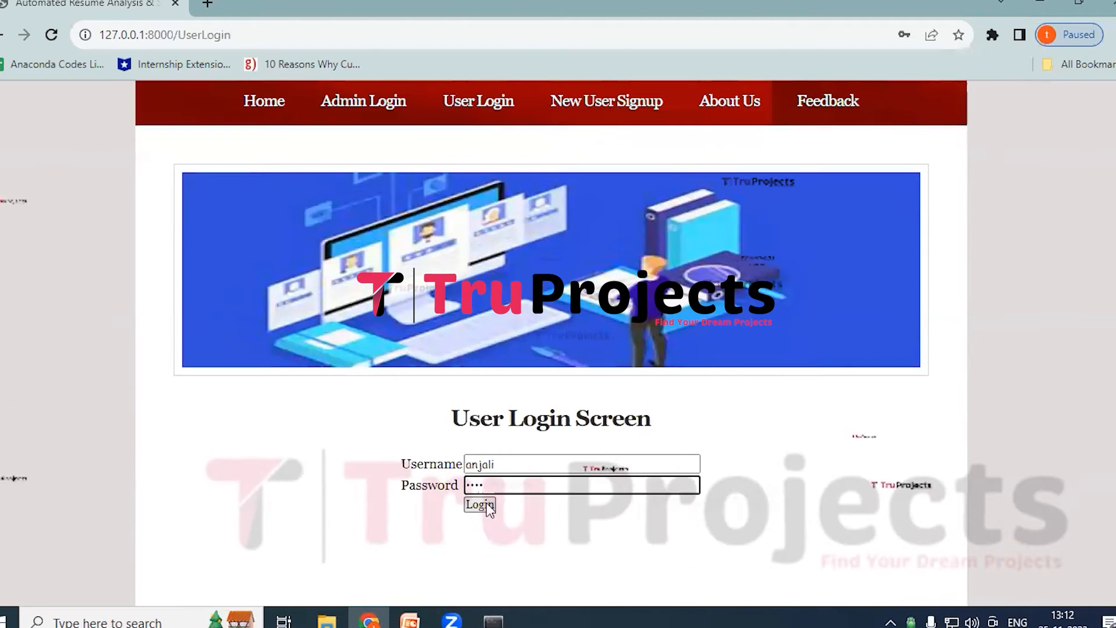
click(479, 504)
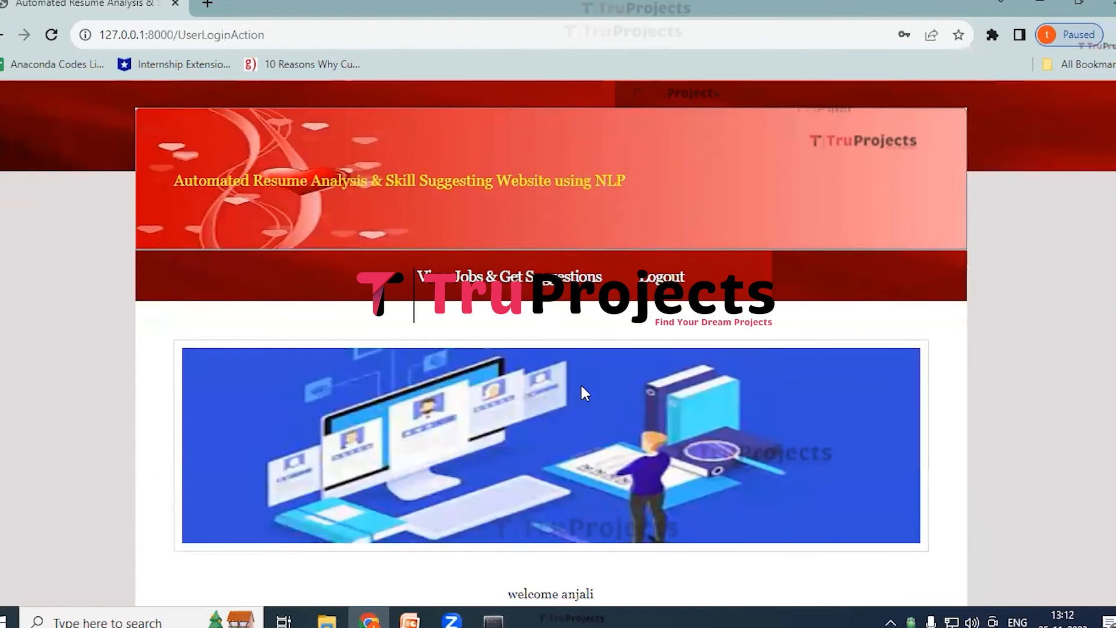
double_click(570, 594)
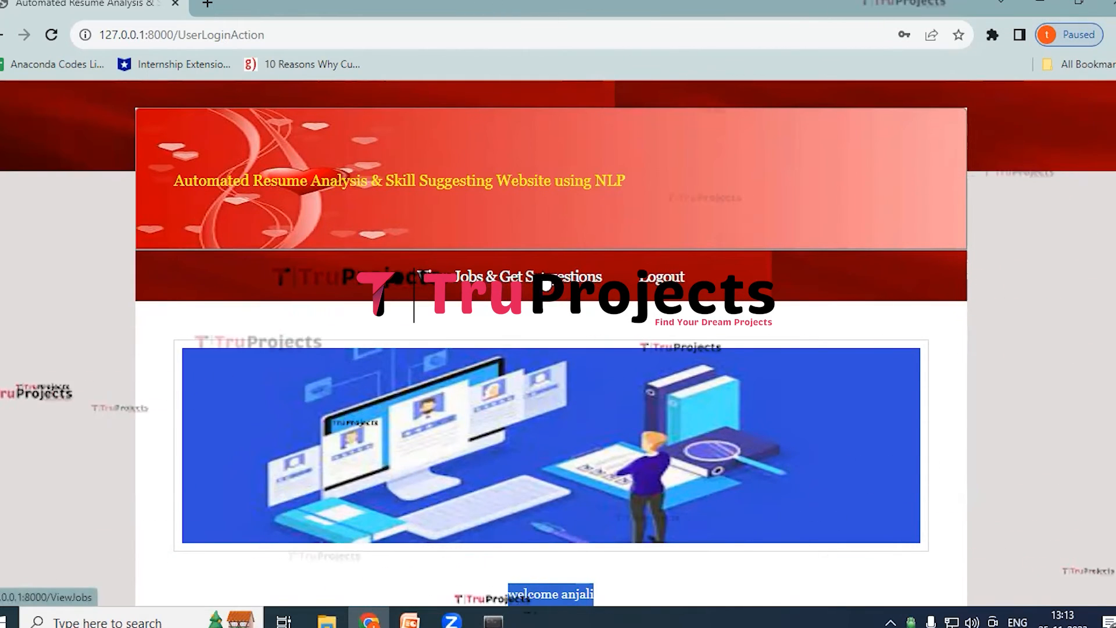
- Show the View Jobs & Get Suggestions table with the five posted jobs
click(524, 277)
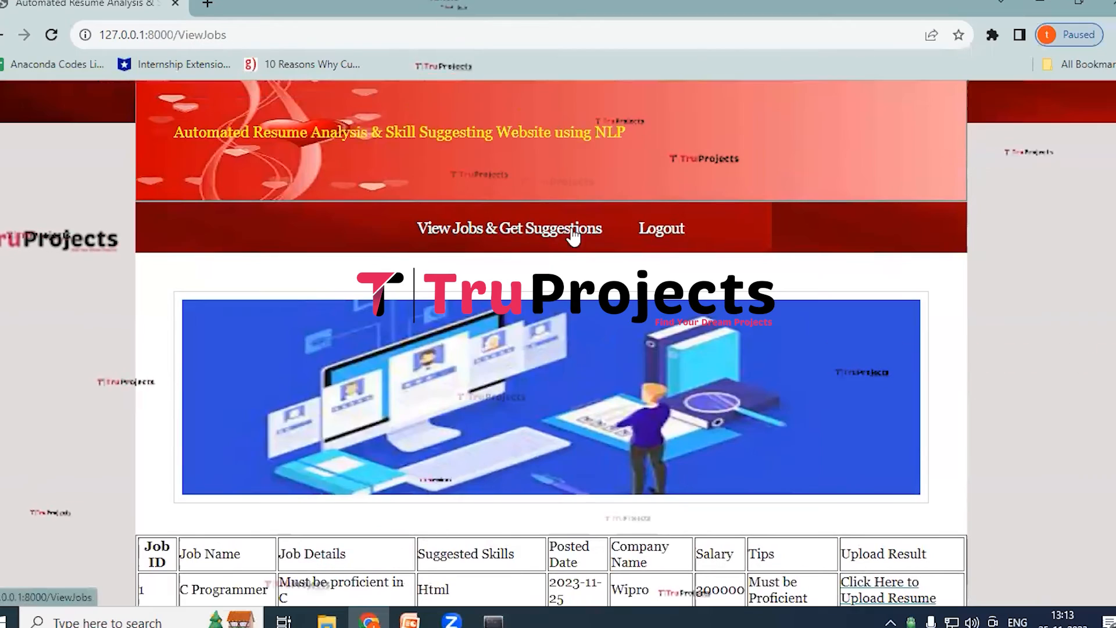
scroll(down, 3)
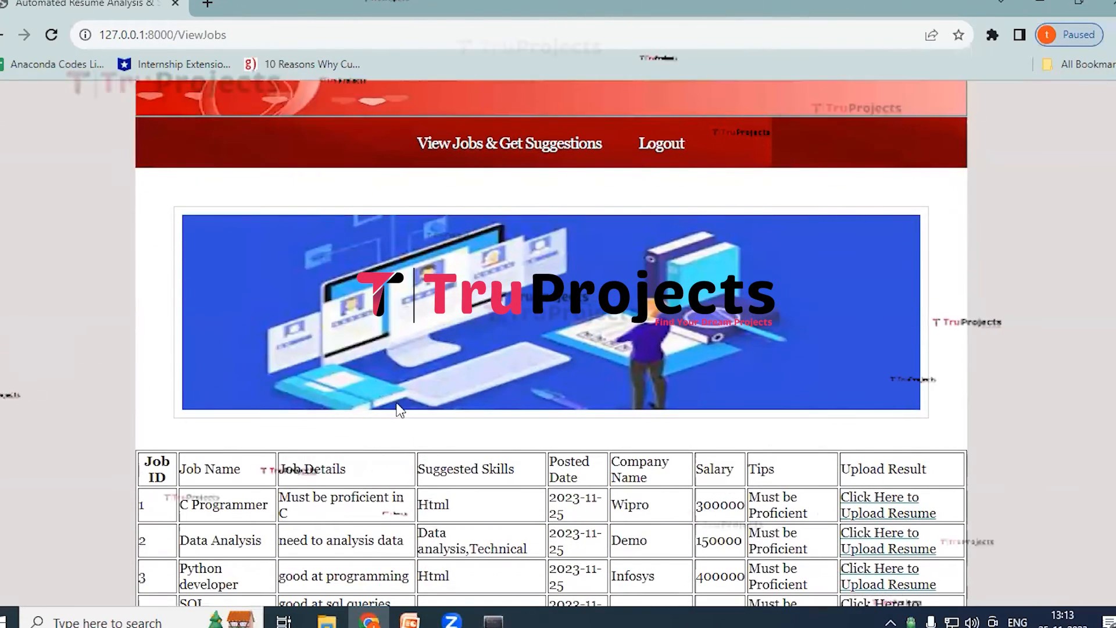
scroll(down, 3)
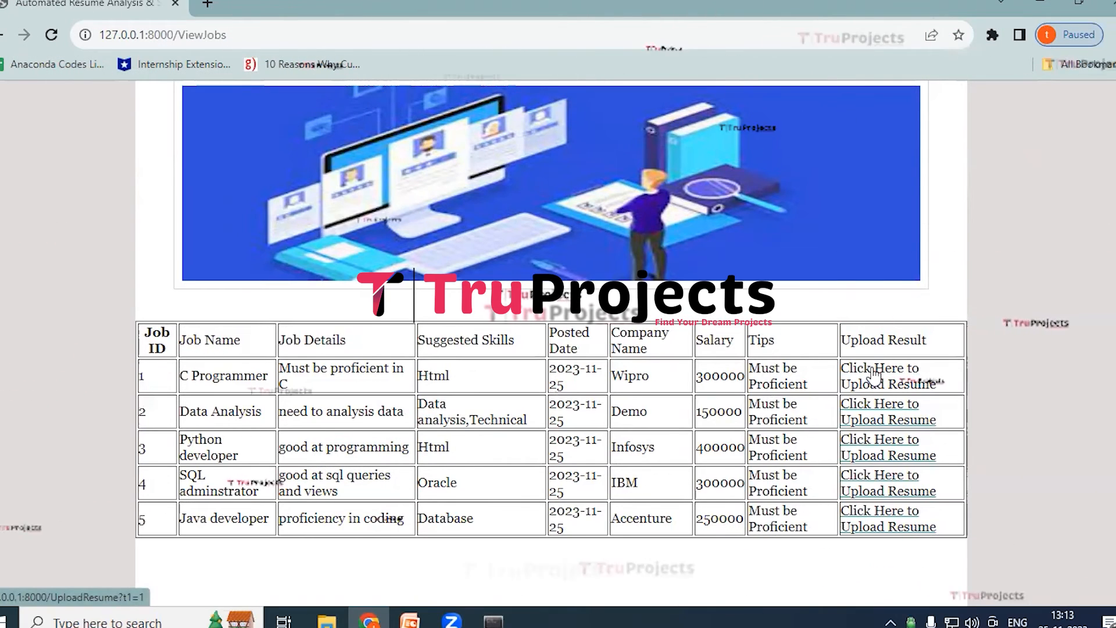
- Upload resume1.docx from the resumes folder for job ID 1 and submit it
click(887, 375)
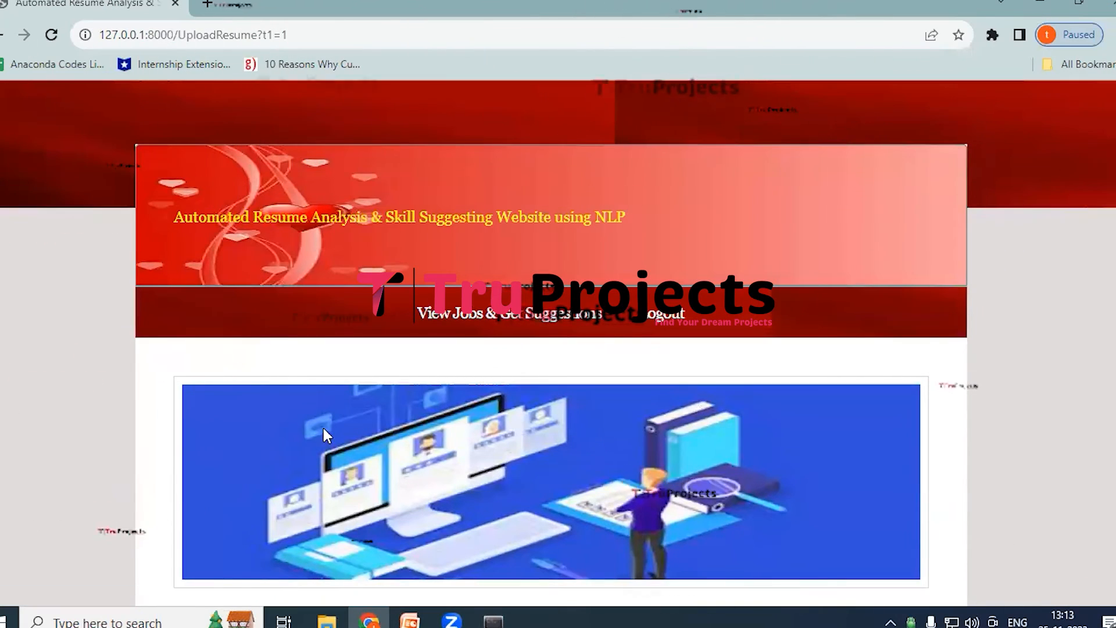
scroll(down, 3)
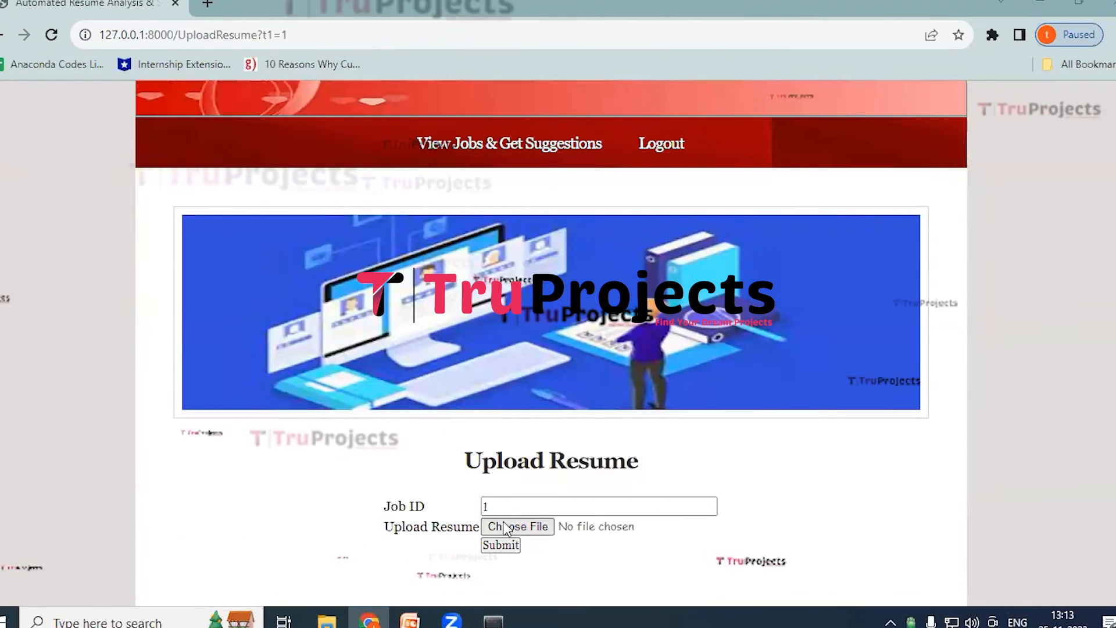
click(517, 526)
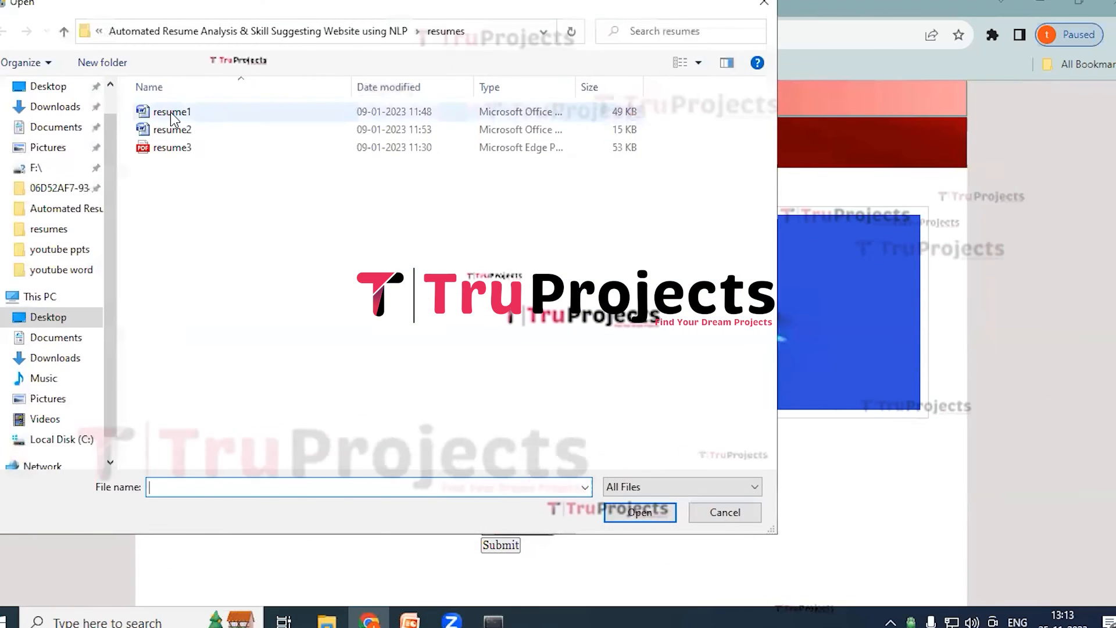
click(171, 111)
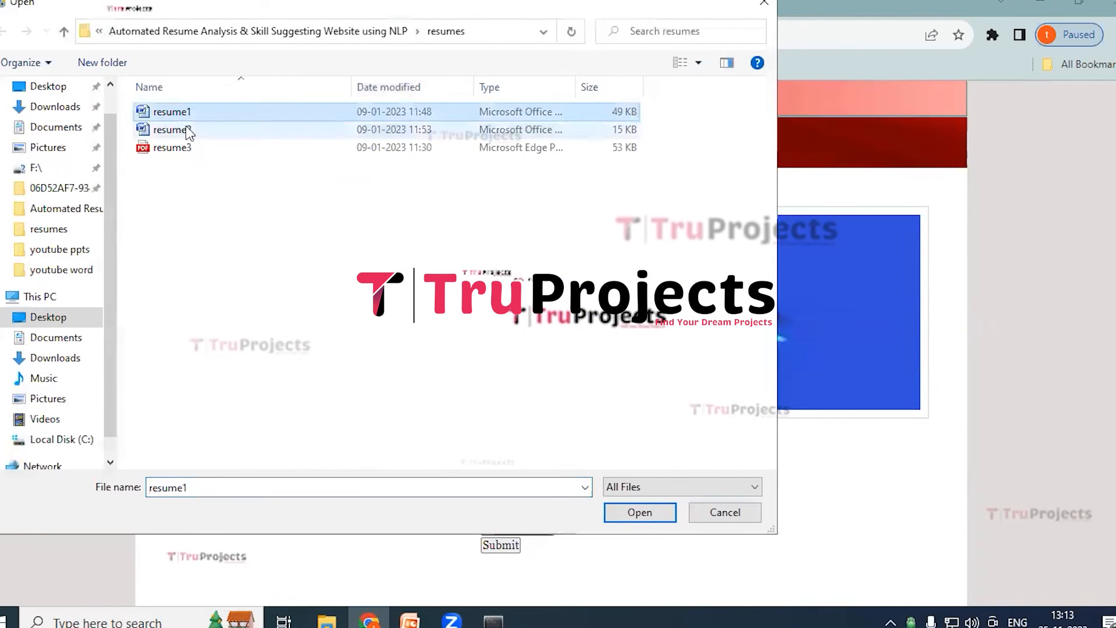
click(639, 513)
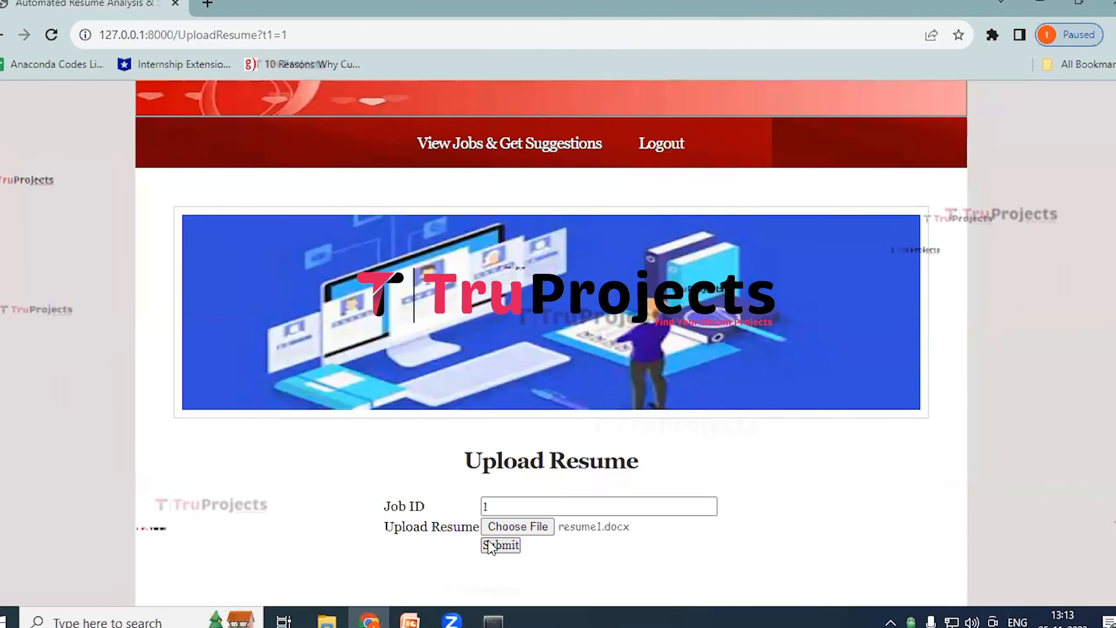
click(500, 545)
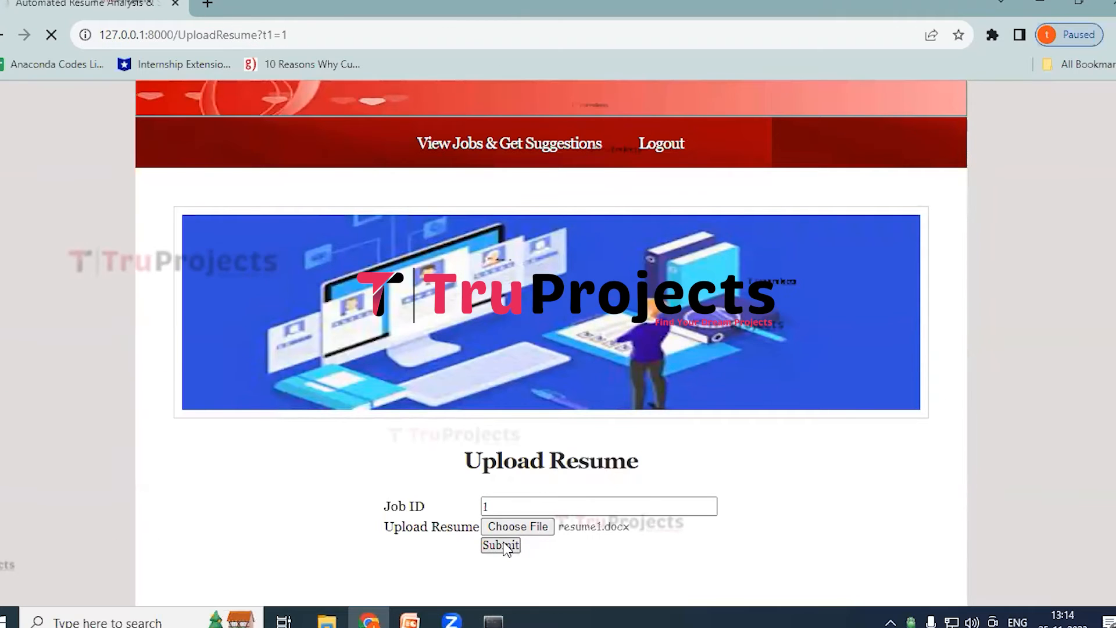
click(500, 545)
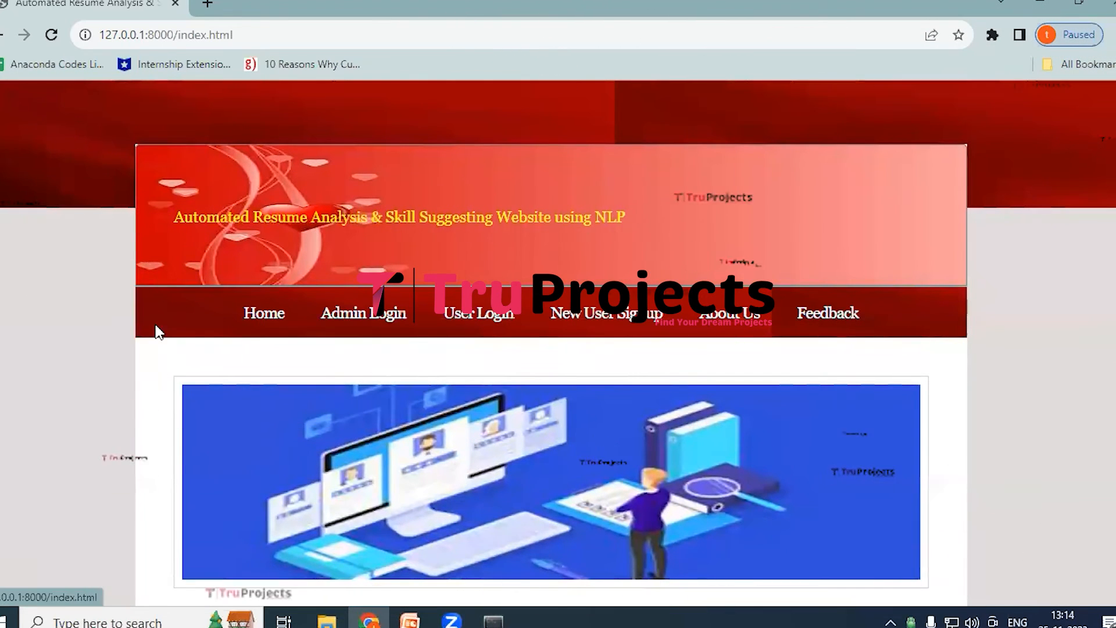
- Sign in as admin using the saved admin username
click(363, 313)
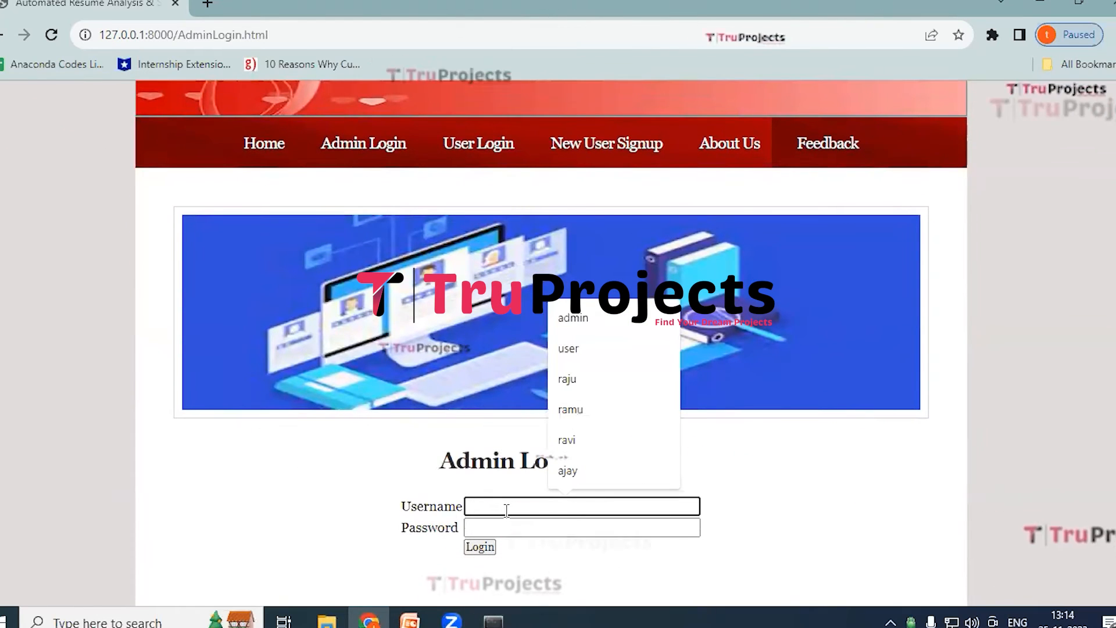
text(a)
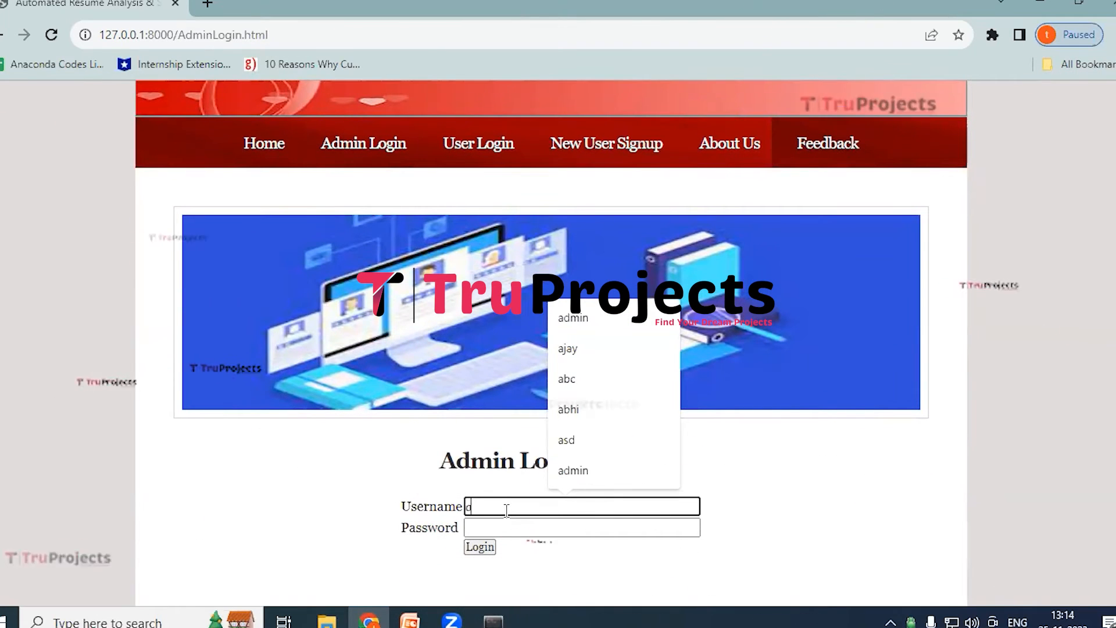
click(572, 317)
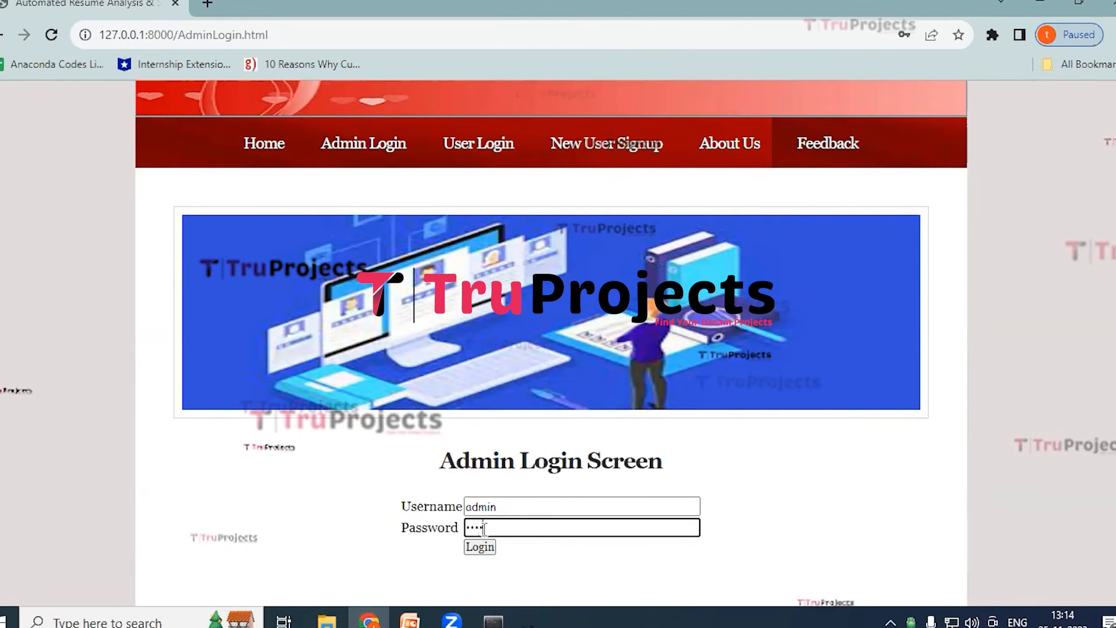
click(480, 546)
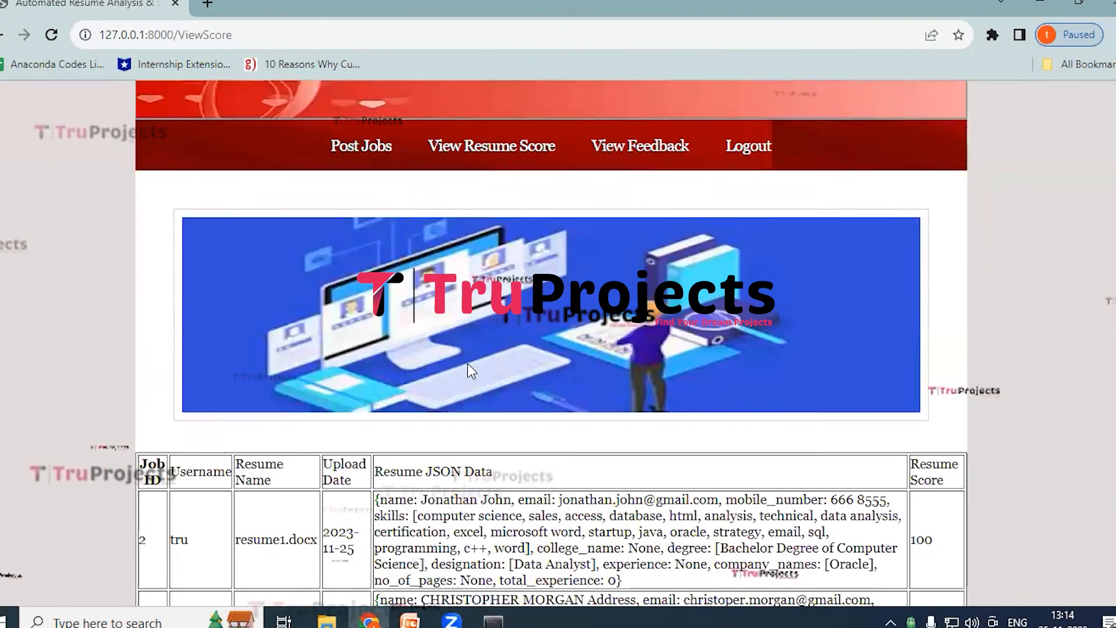
- Review the resume score table showing resume1.docx at 100, then log out
scroll(down, 3)
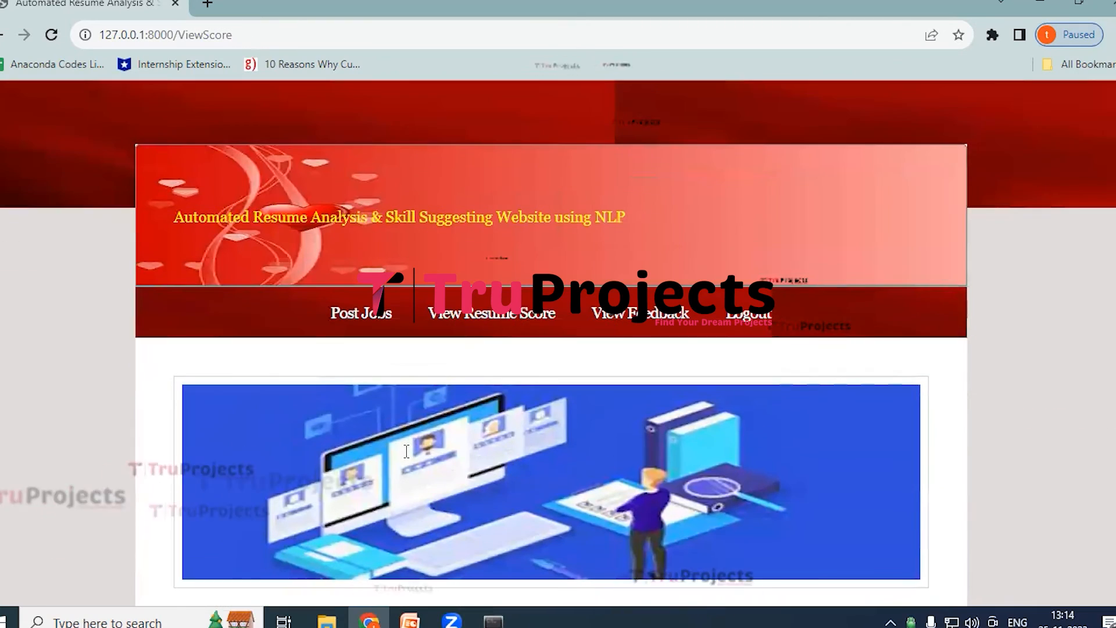
click(748, 313)
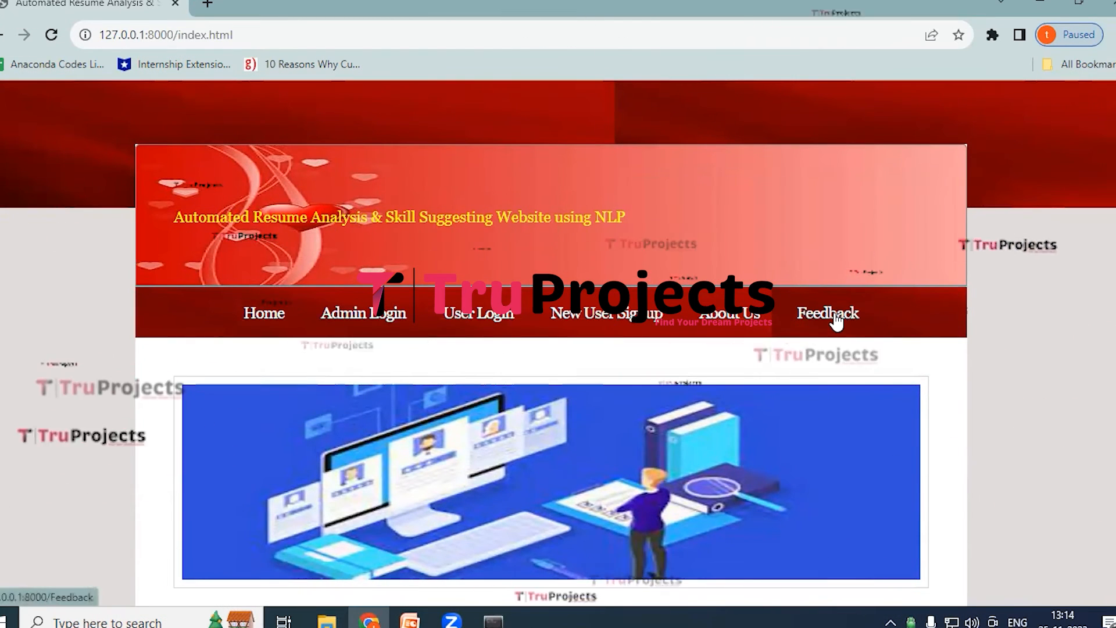
- Submit feedback 'good' with rank 2 from the Feedback form
click(828, 312)
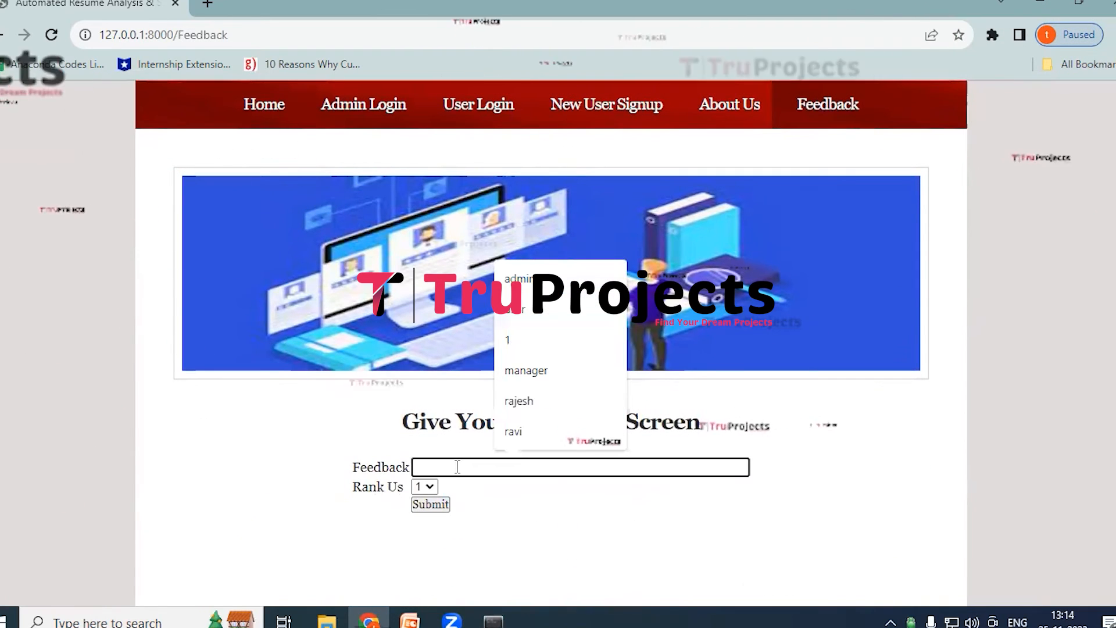
text(goo)
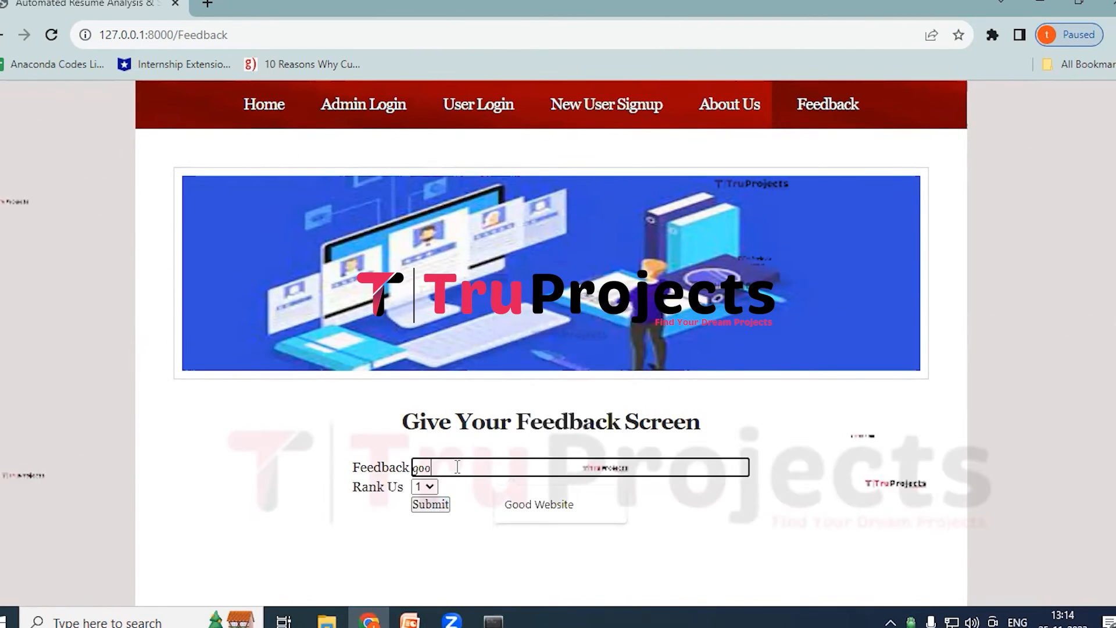
click(423, 486)
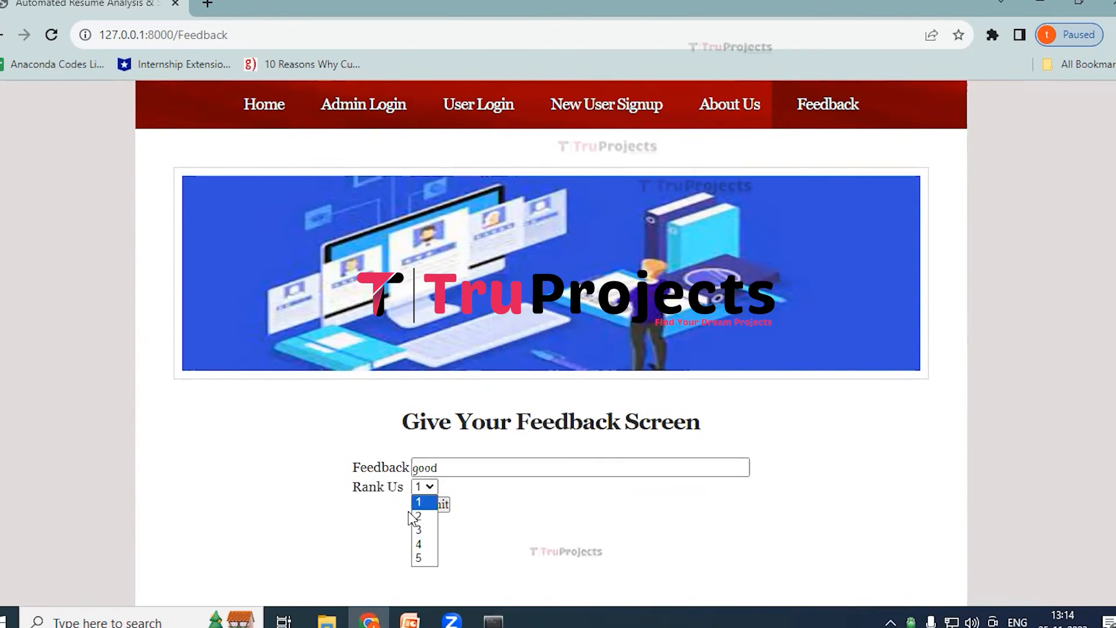
click(419, 515)
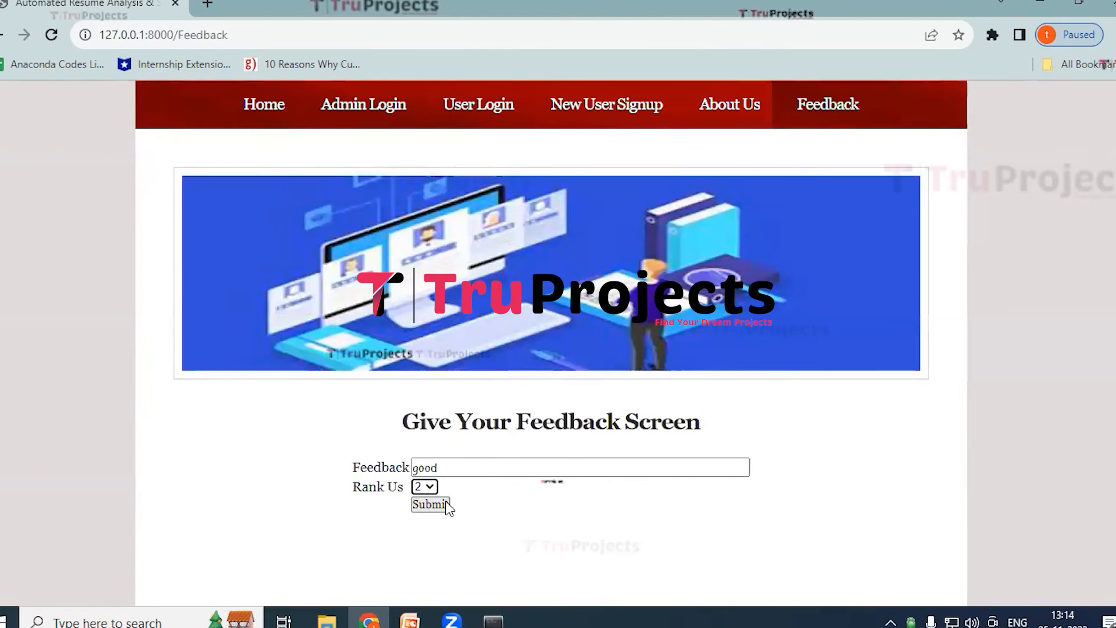
click(429, 504)
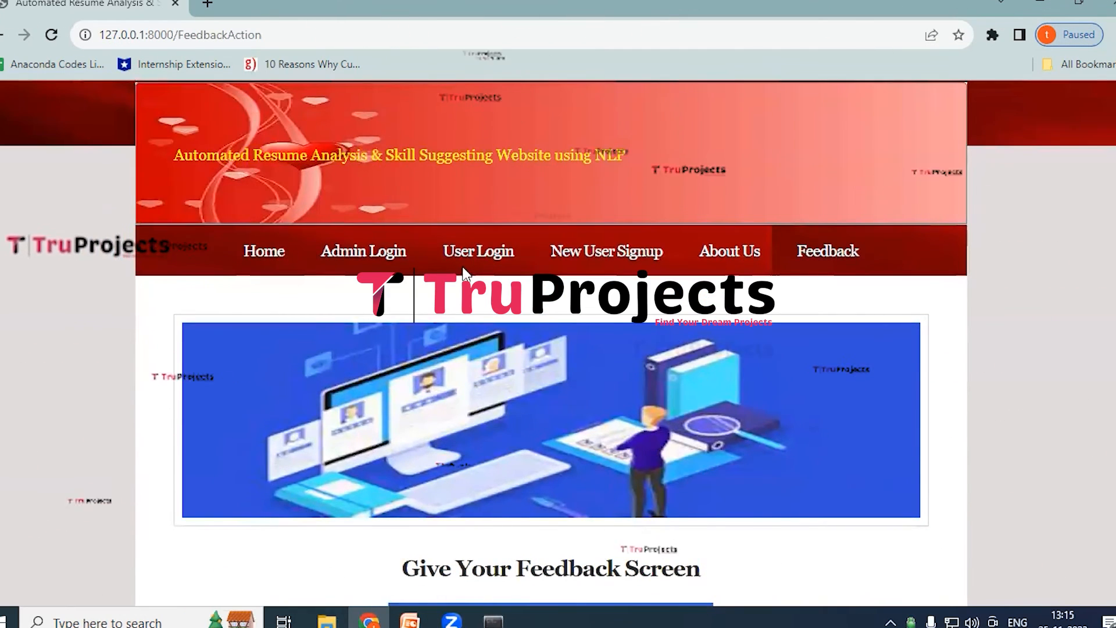
- Sign back in as admin with username admin and its password
click(363, 252)
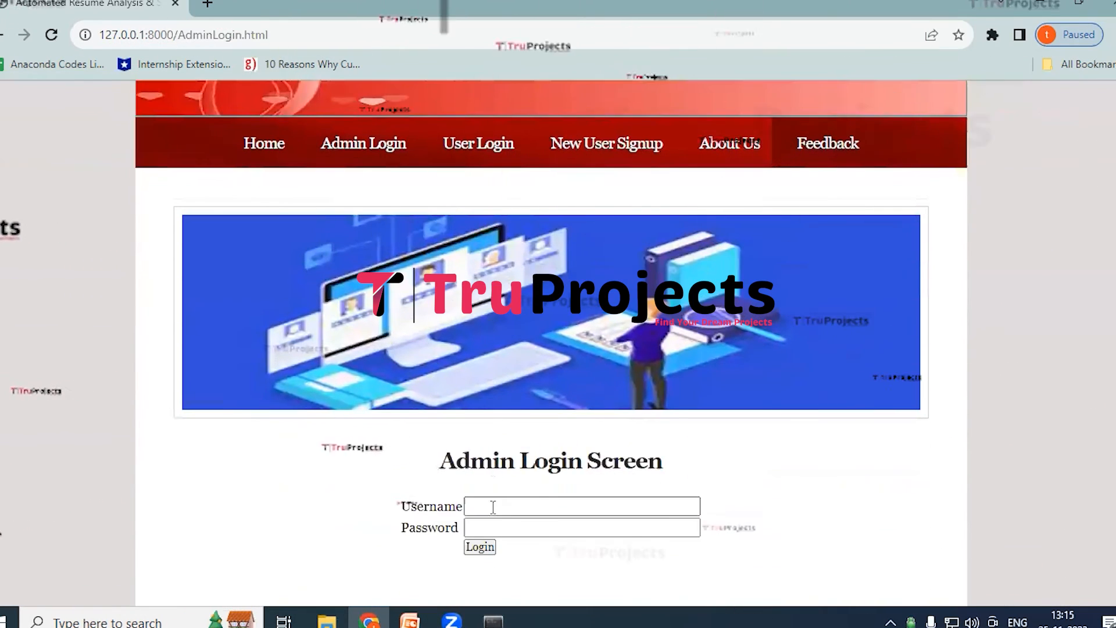
text(admin)
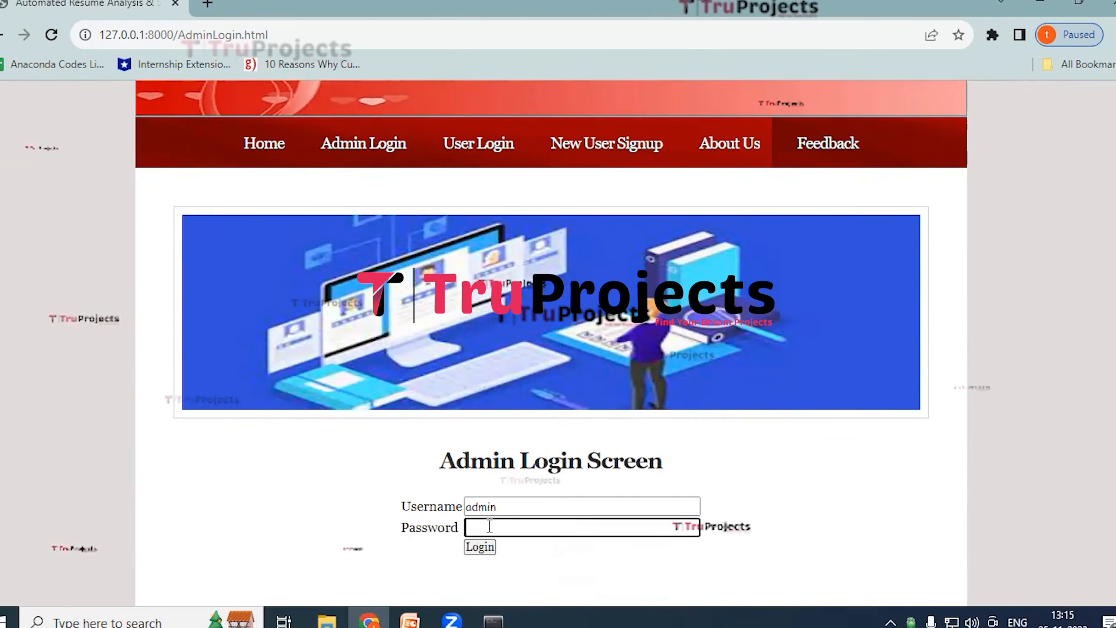
text(password)
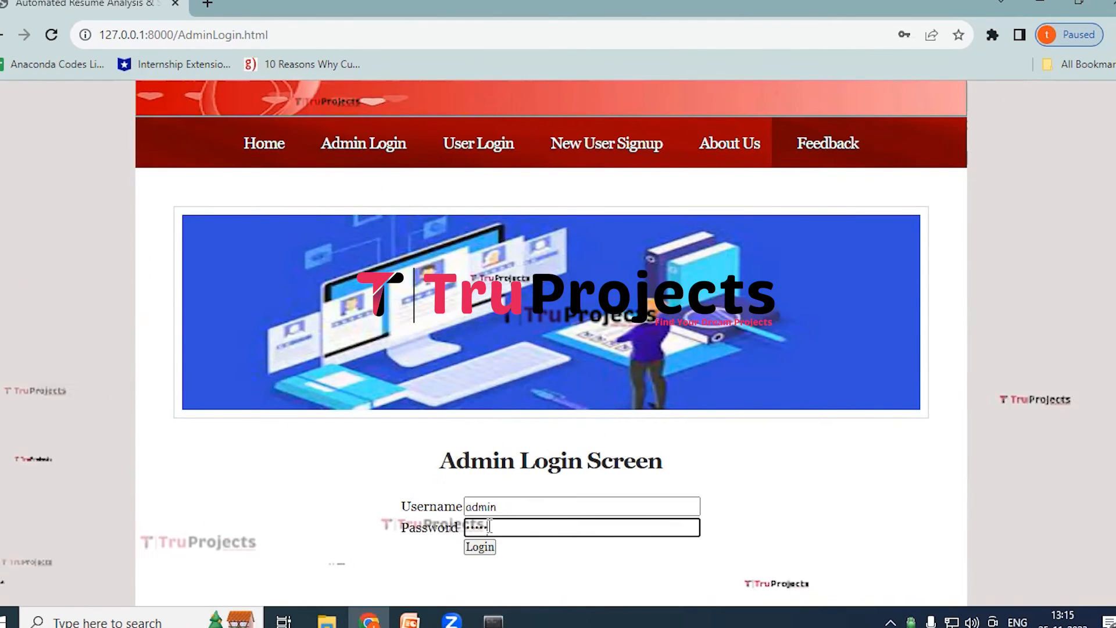
click(480, 546)
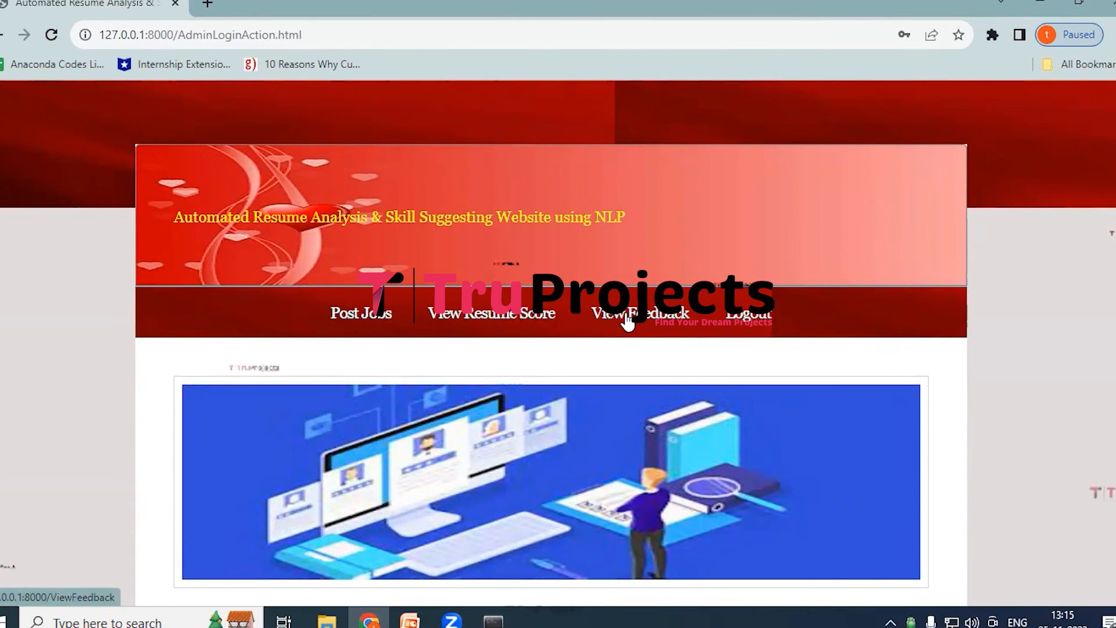
- View the Feedback Ranking Graph pie chart: rank 1 at 50%, ranks 2 and 3 at 25%
click(639, 312)
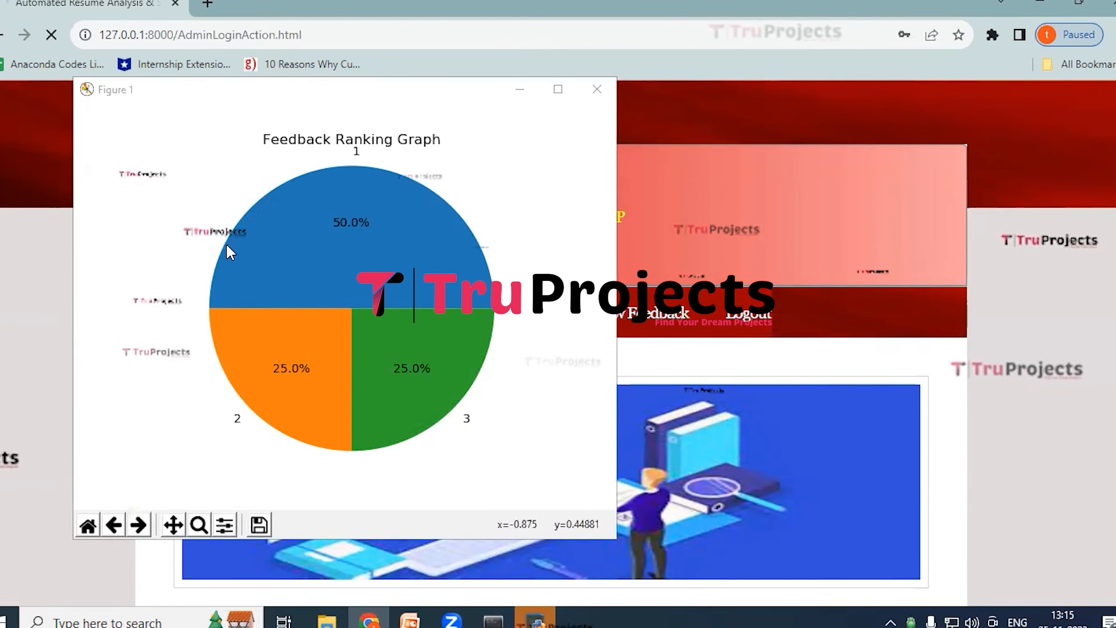
mouse_move(415, 264)
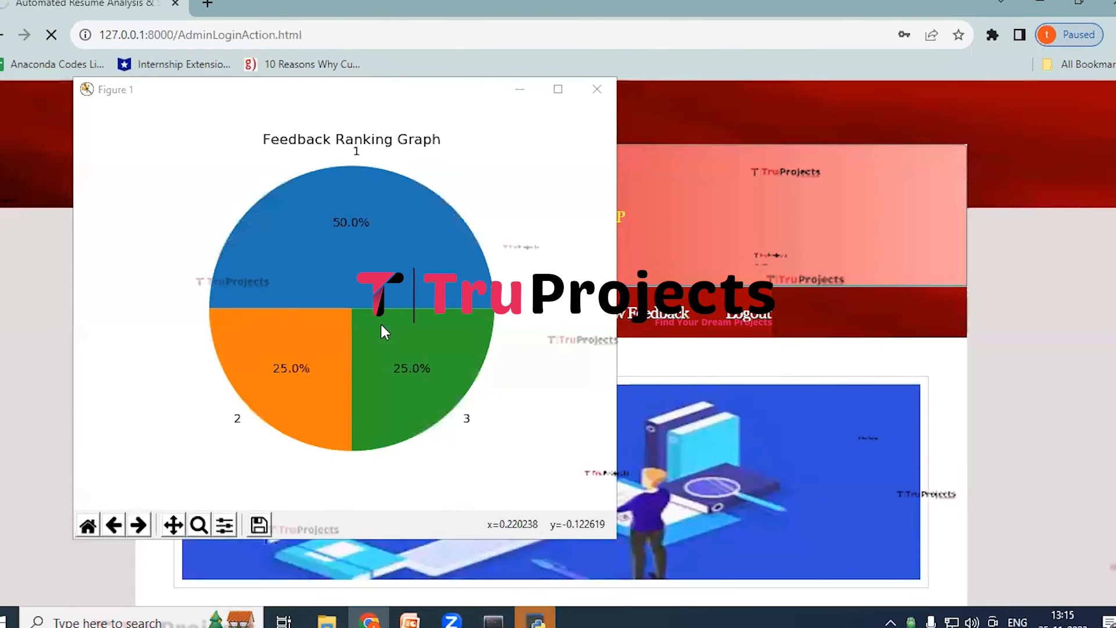
mouse_move(315, 383)
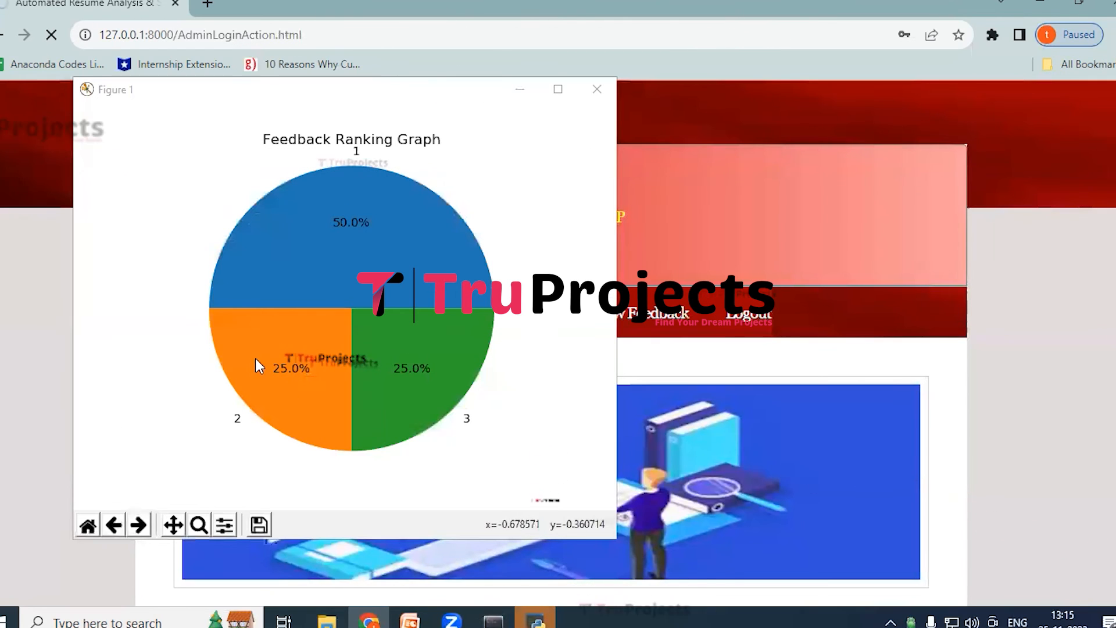
mouse_move(413, 359)
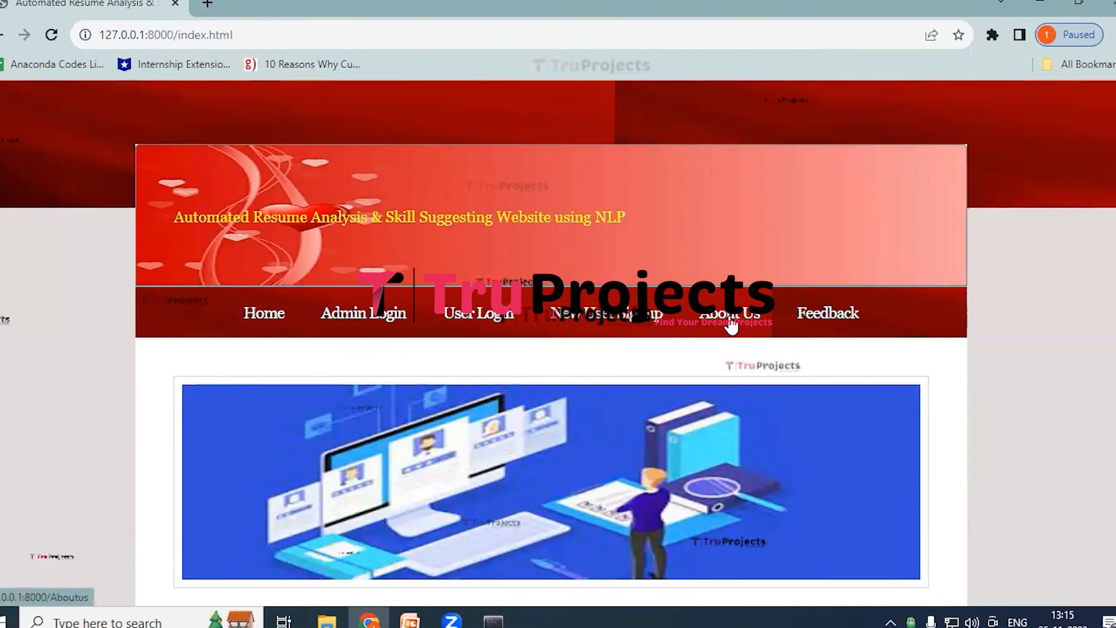
click(729, 313)
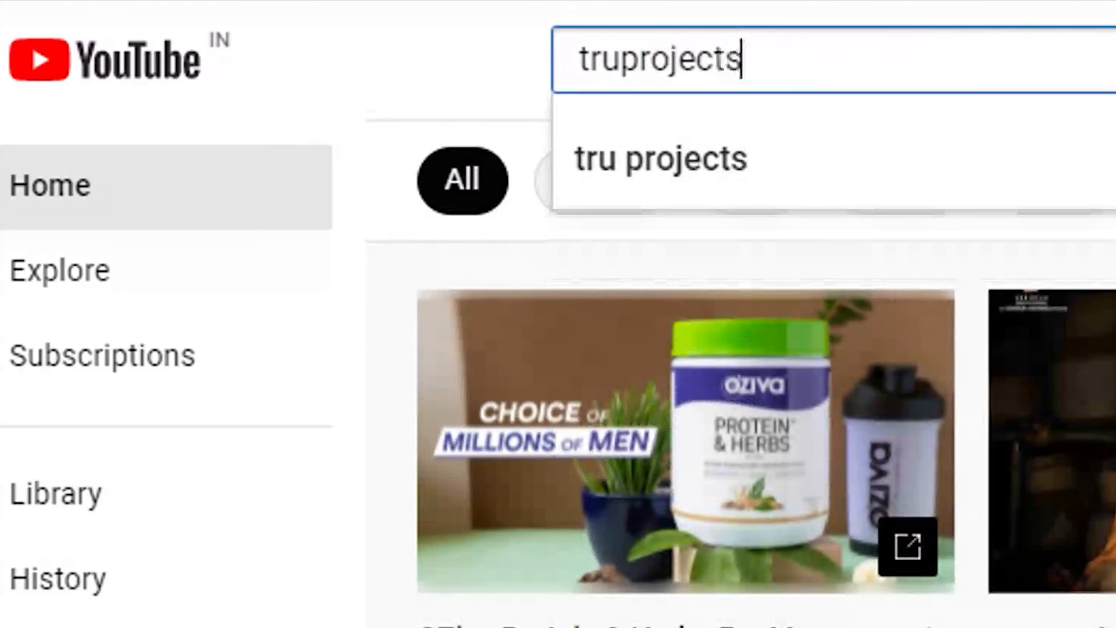
- Search YouTube for truprojects and open the TRU PROJECTS channel page
key(Enter)
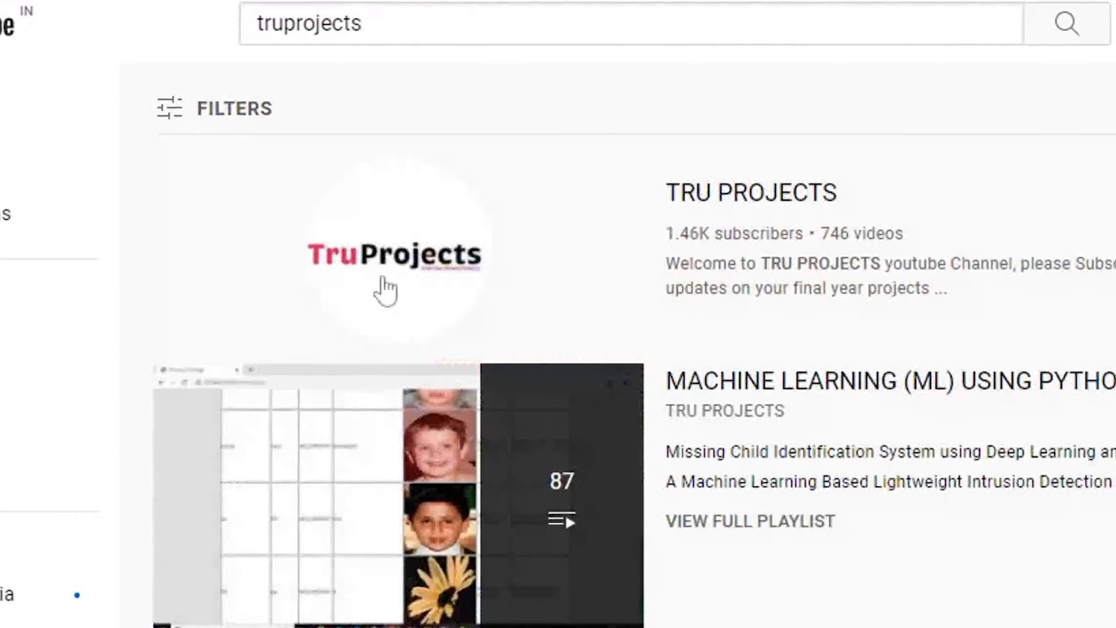
click(392, 254)
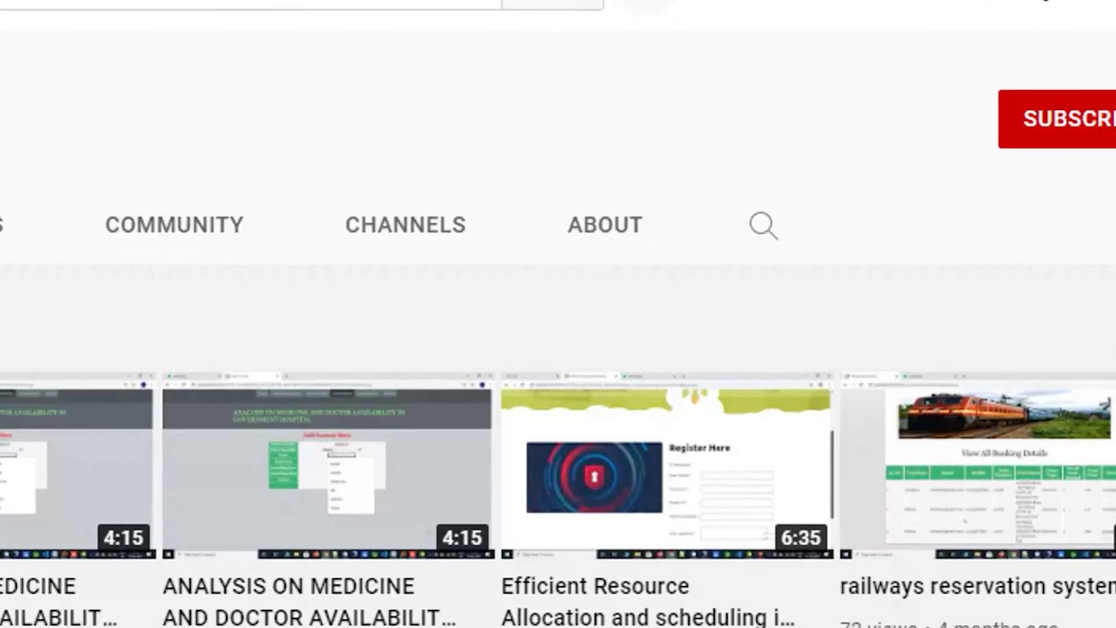